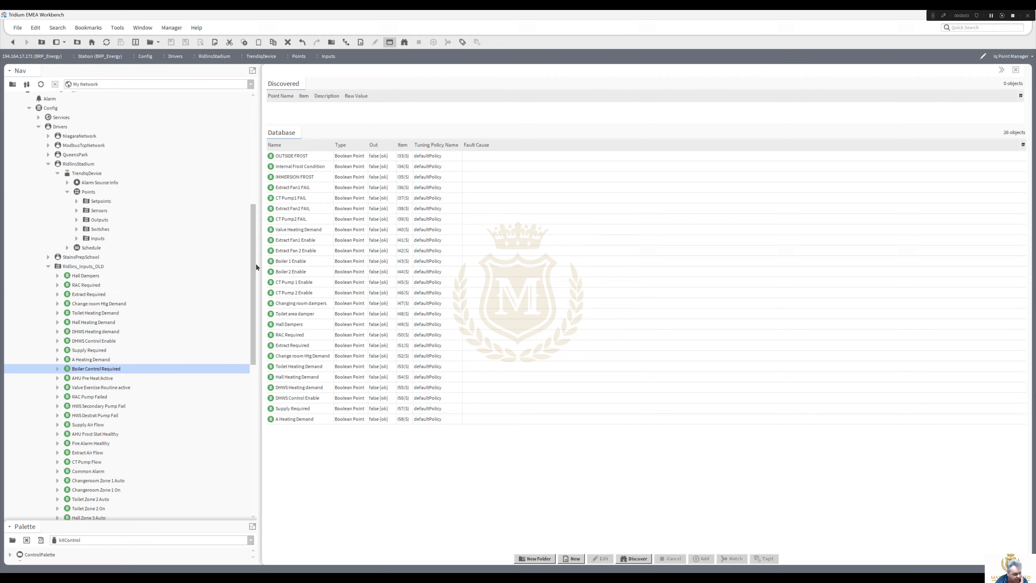
mouse_move(84, 192)
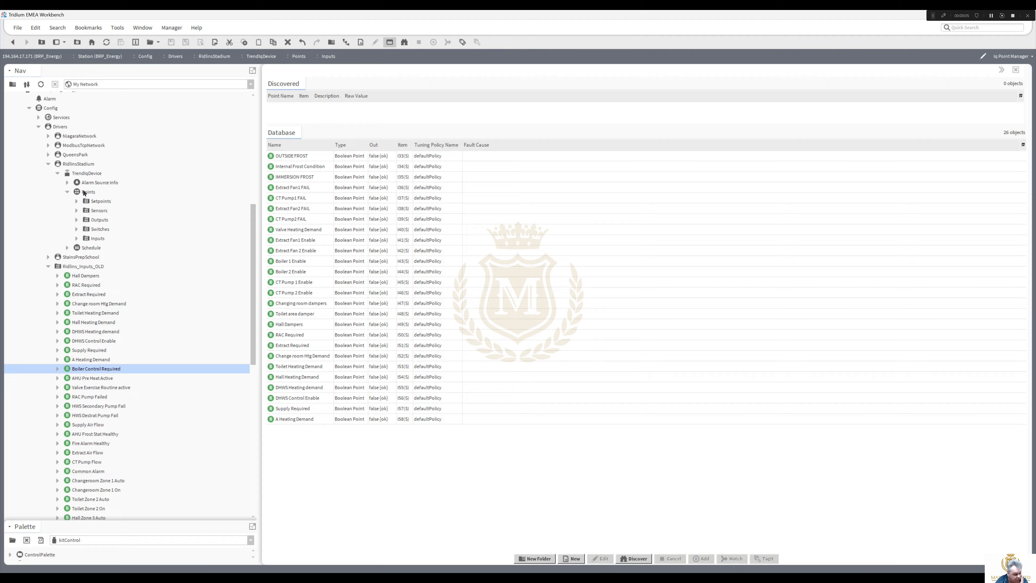
Step: Review the TrendIqDevice's IP address and Os number, then the IqTcpLicenseService properties
click(86, 173)
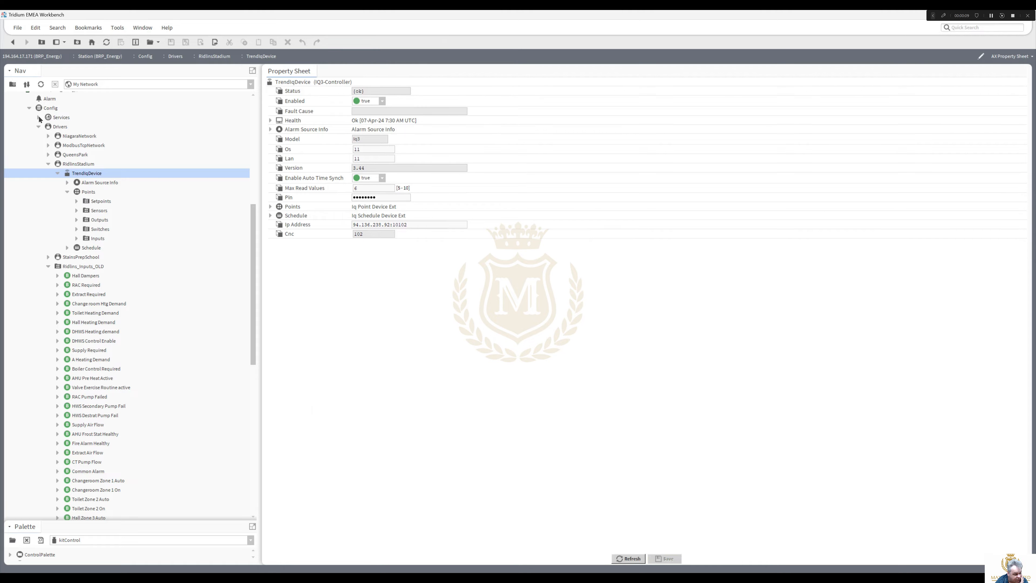
click(39, 117)
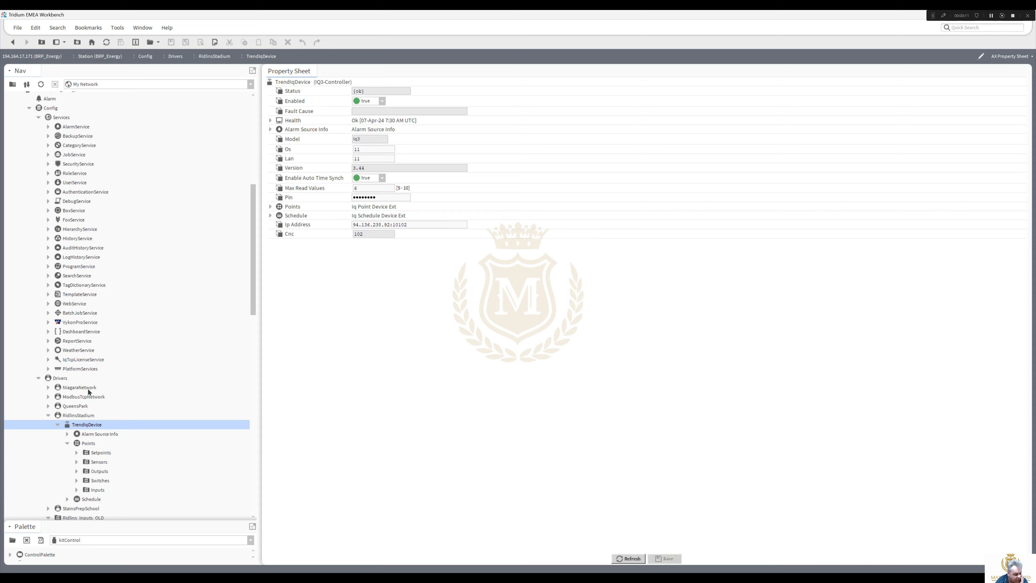
triple_click(380, 224)
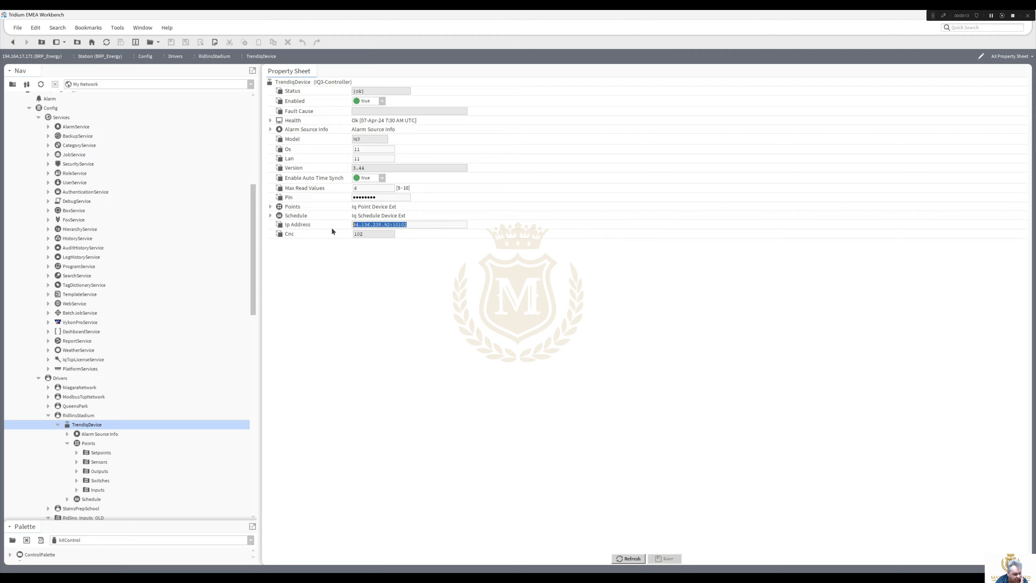
mouse_move(365, 186)
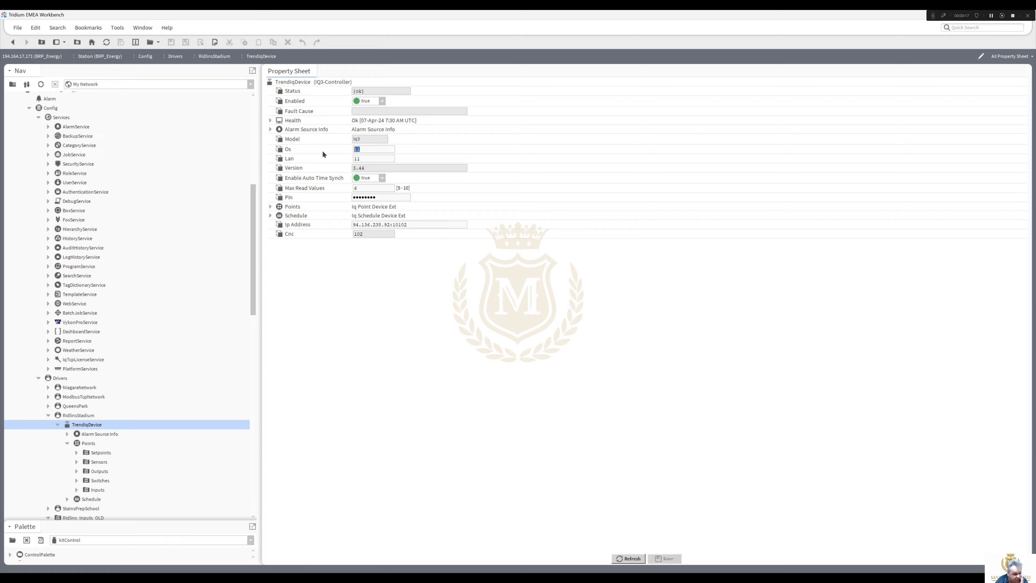
click(373, 158)
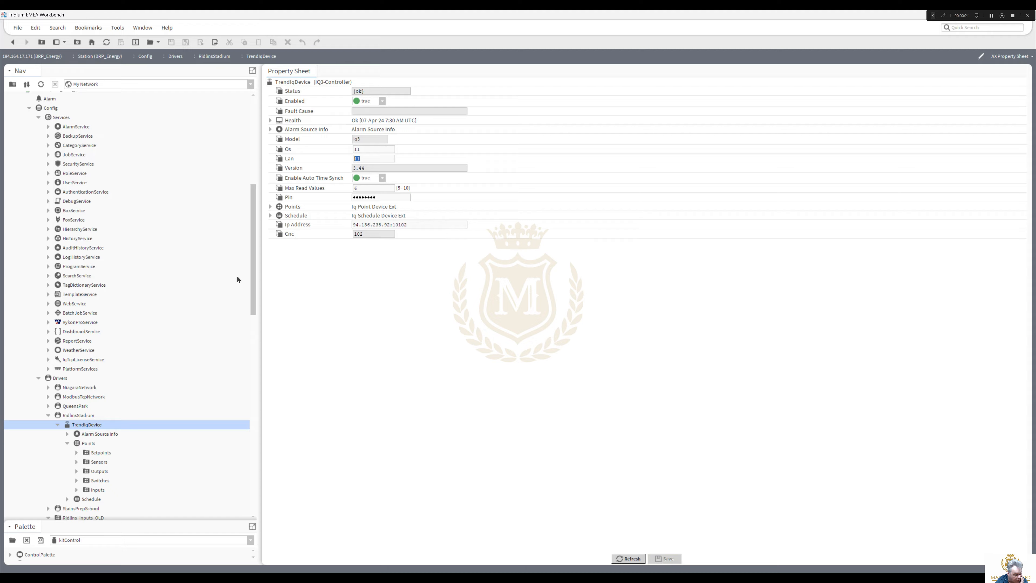
mouse_move(76, 366)
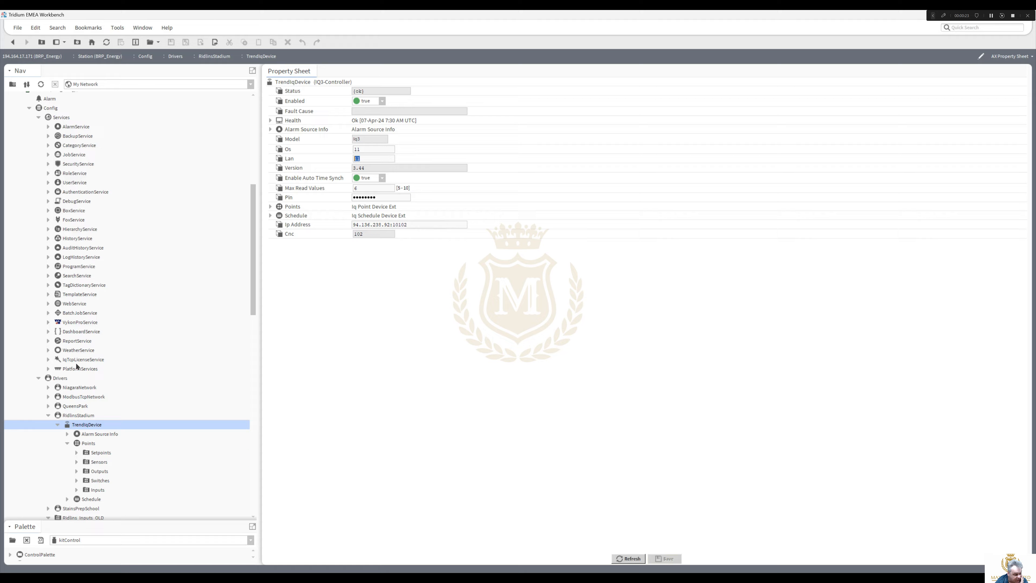
click(83, 359)
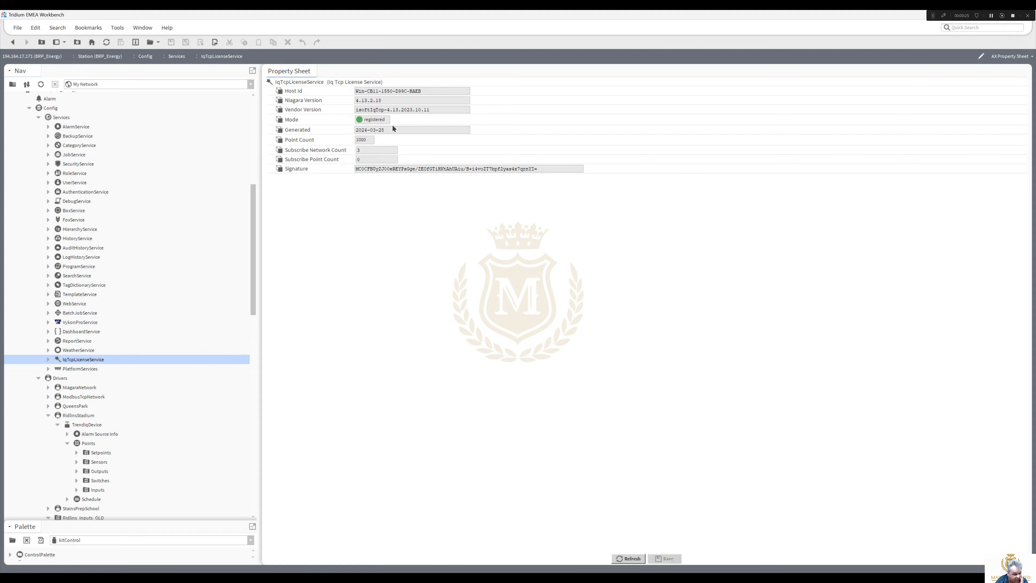
mouse_move(368, 143)
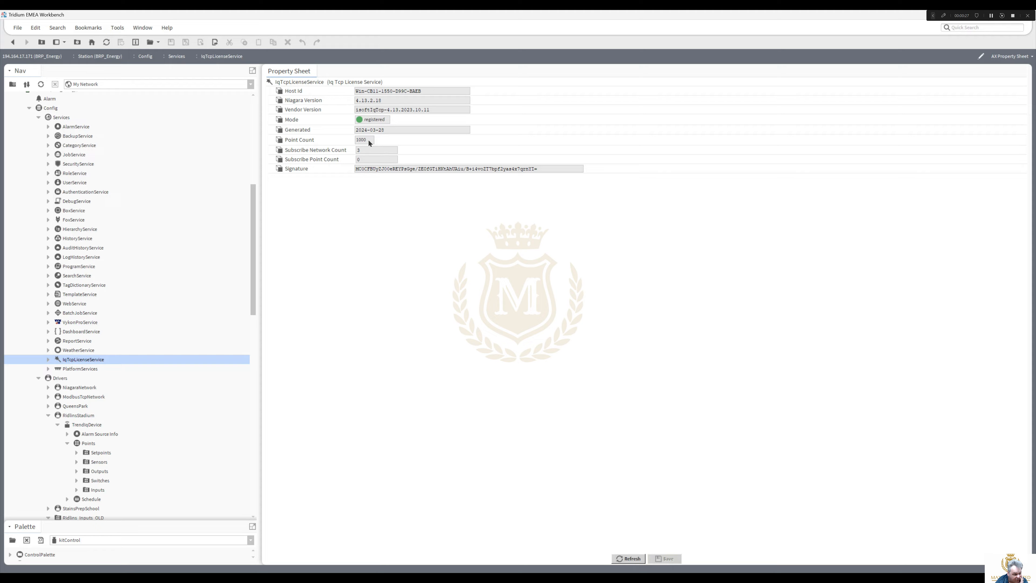
mouse_move(394, 98)
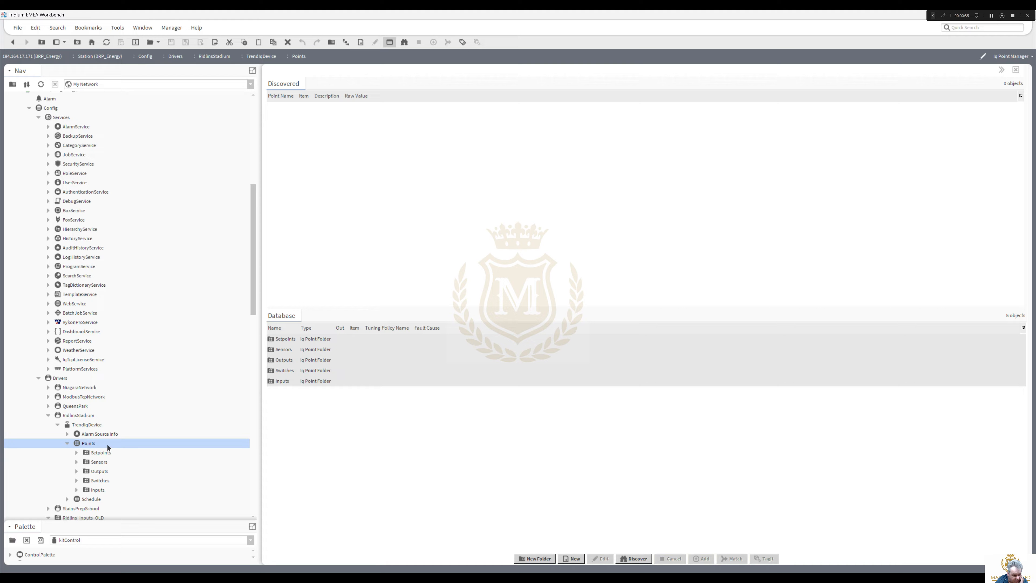
Step: Run a point discovery for Digital Input modules only, excluding sensors
click(632, 558)
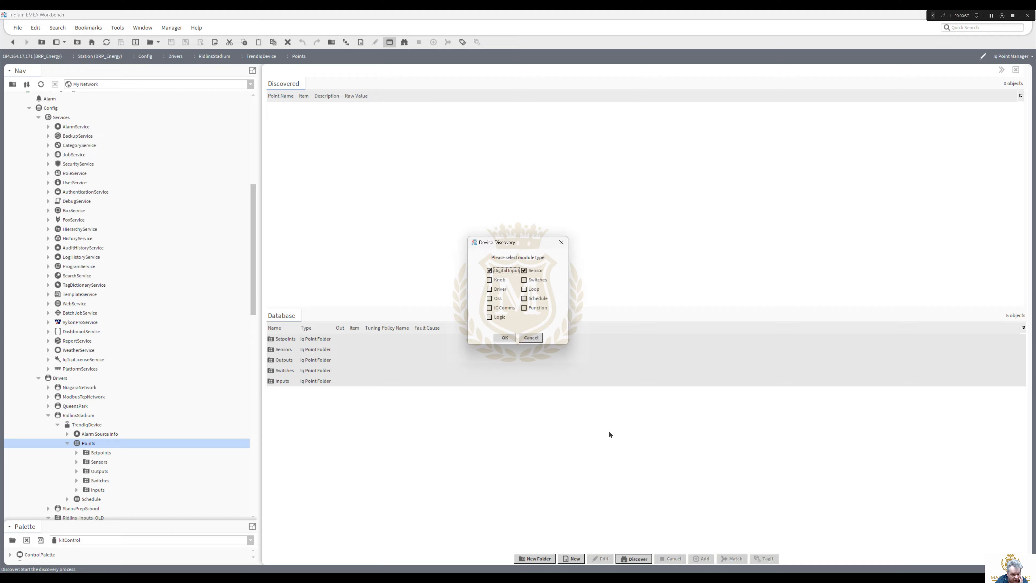
click(524, 270)
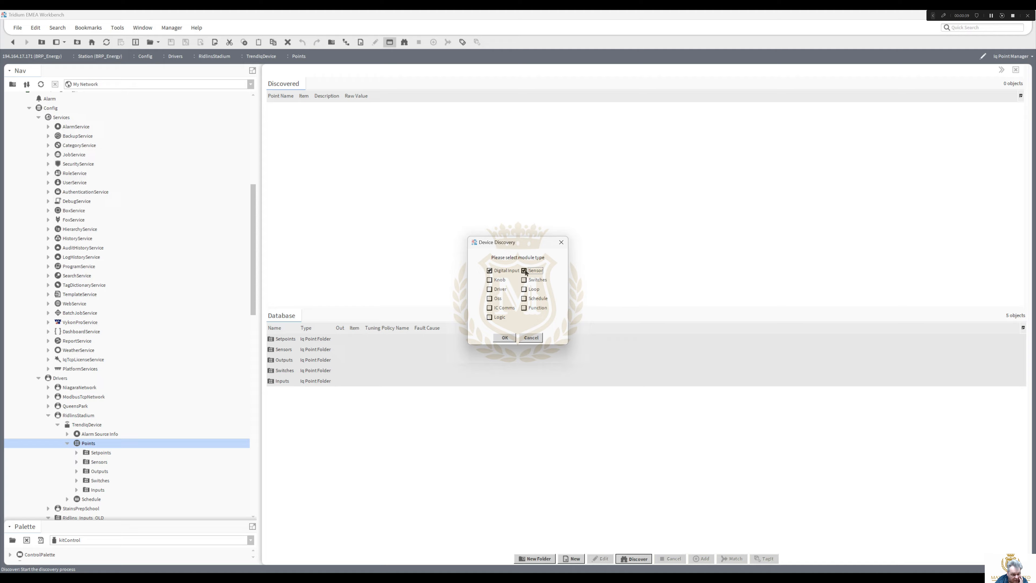
click(524, 270)
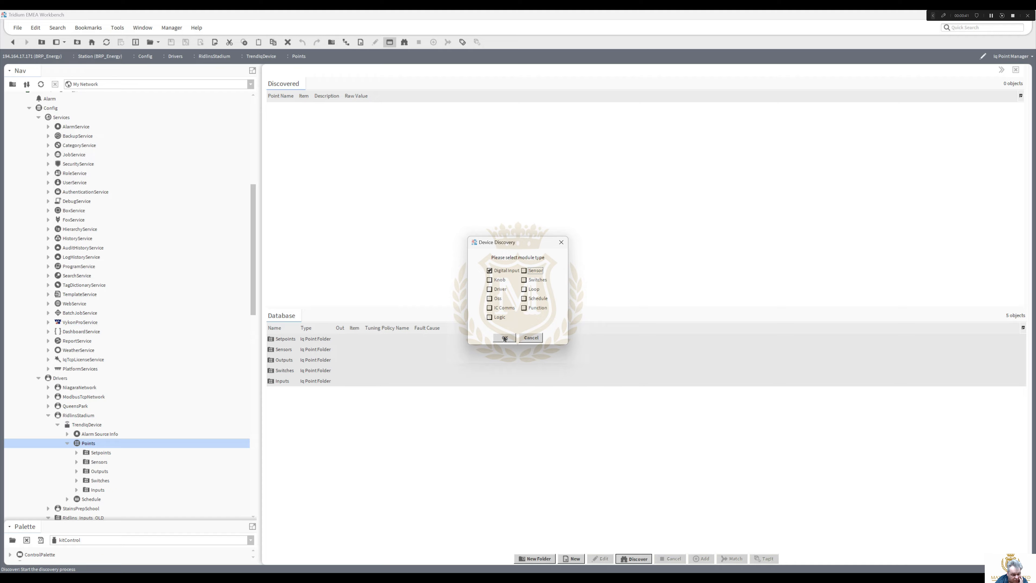
click(504, 338)
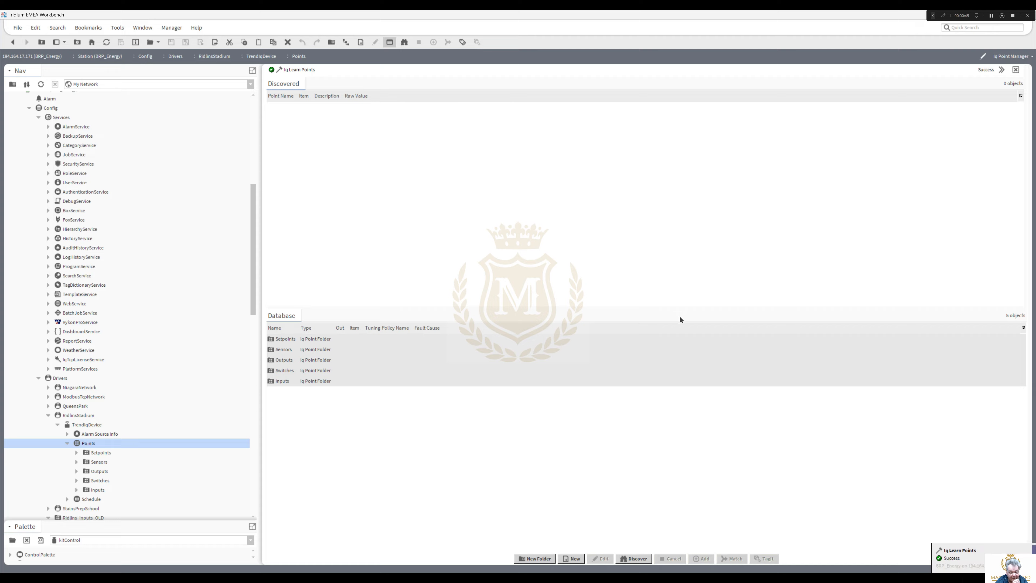
mouse_move(970, 556)
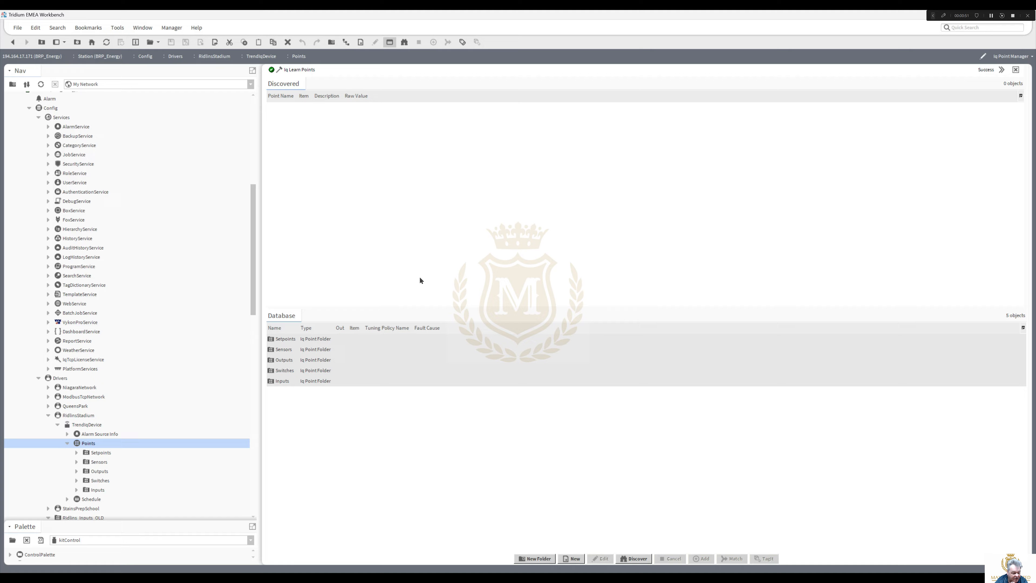
Step: Run a second discovery with Knob modules included
click(636, 558)
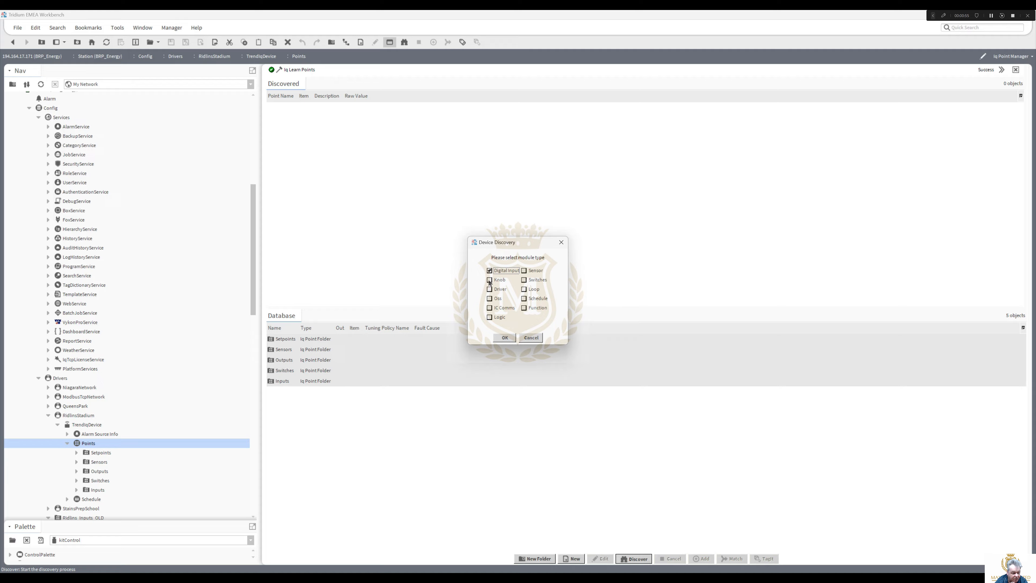
click(504, 338)
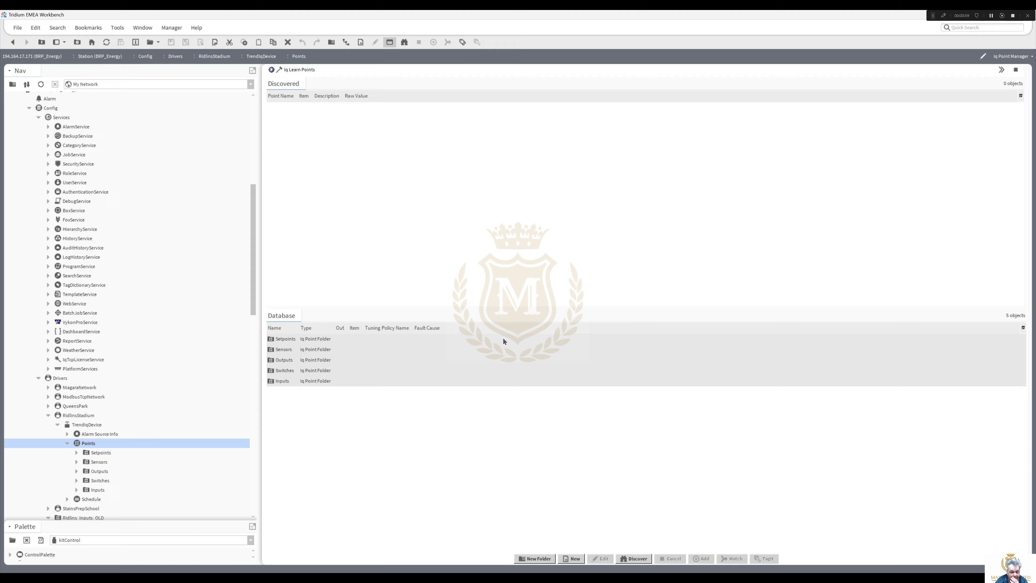
click(635, 559)
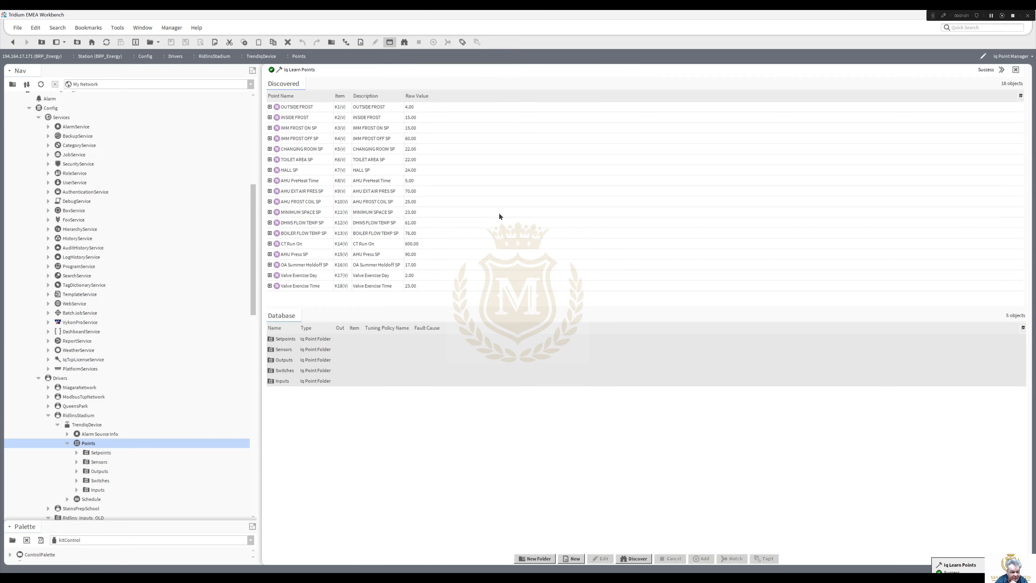
mouse_move(906, 145)
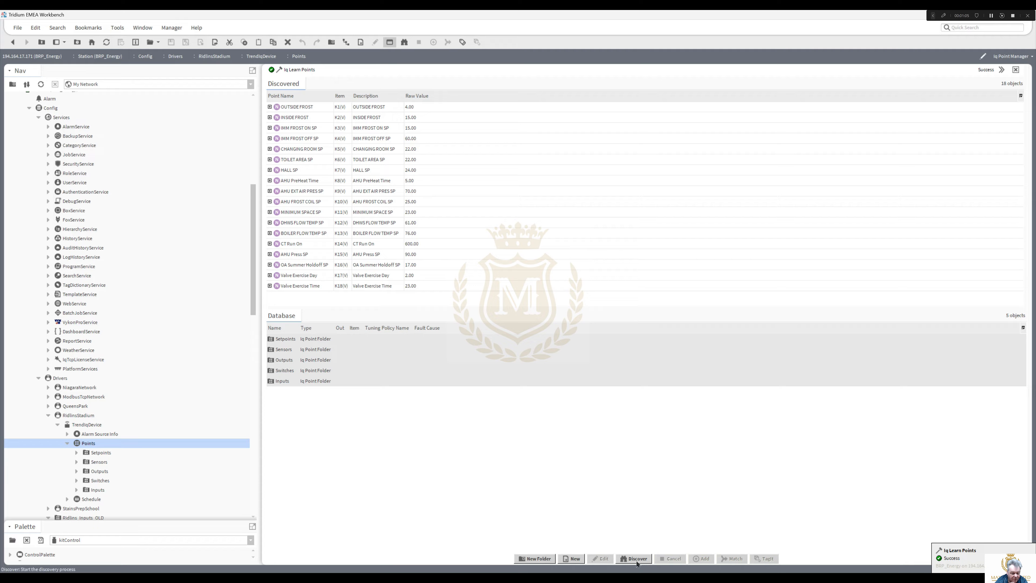
Step: Run a third discovery for Driver modules, listing 14 driver points such as AHU Supply Fan Speed
click(636, 559)
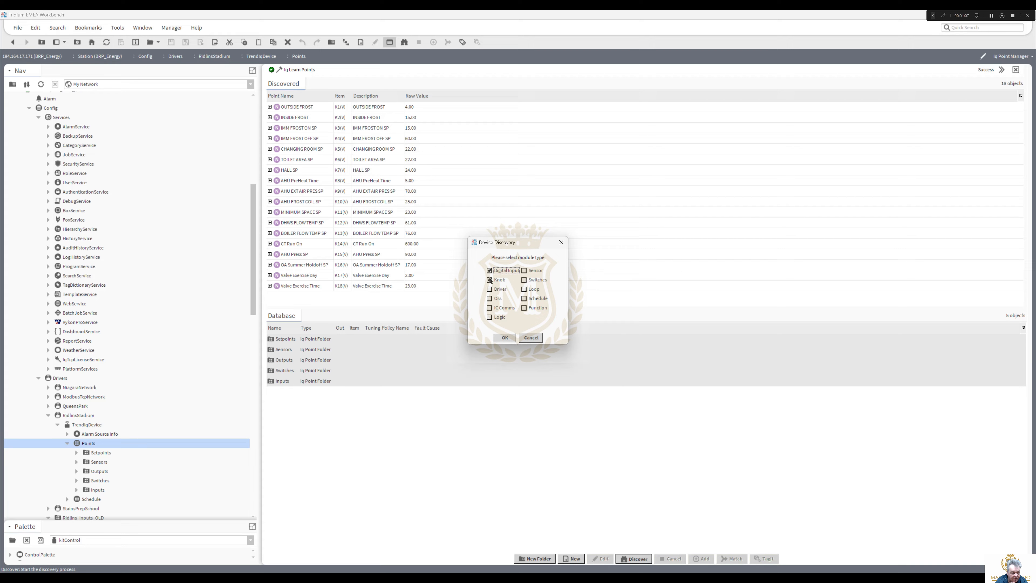
click(504, 338)
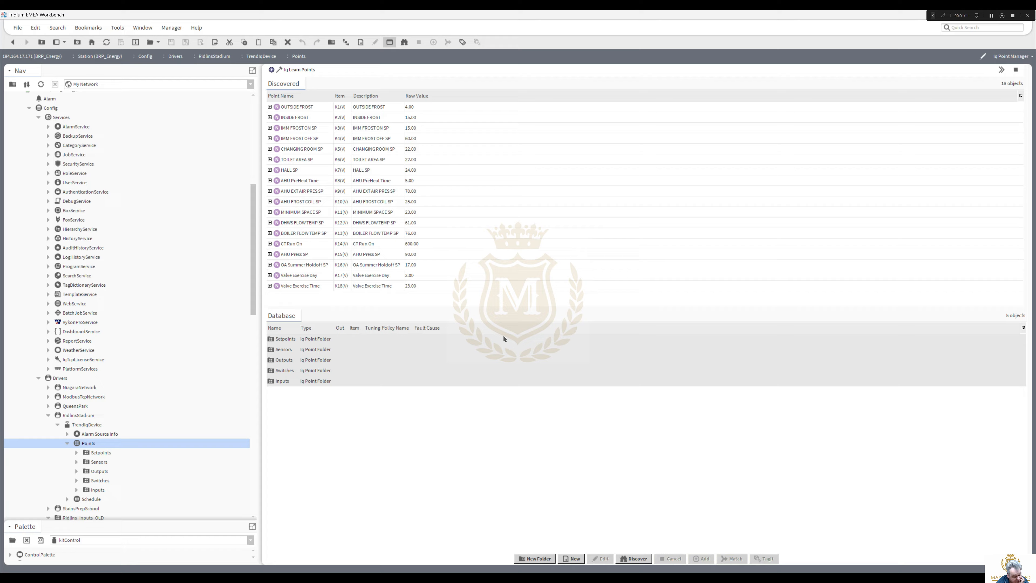
click(632, 559)
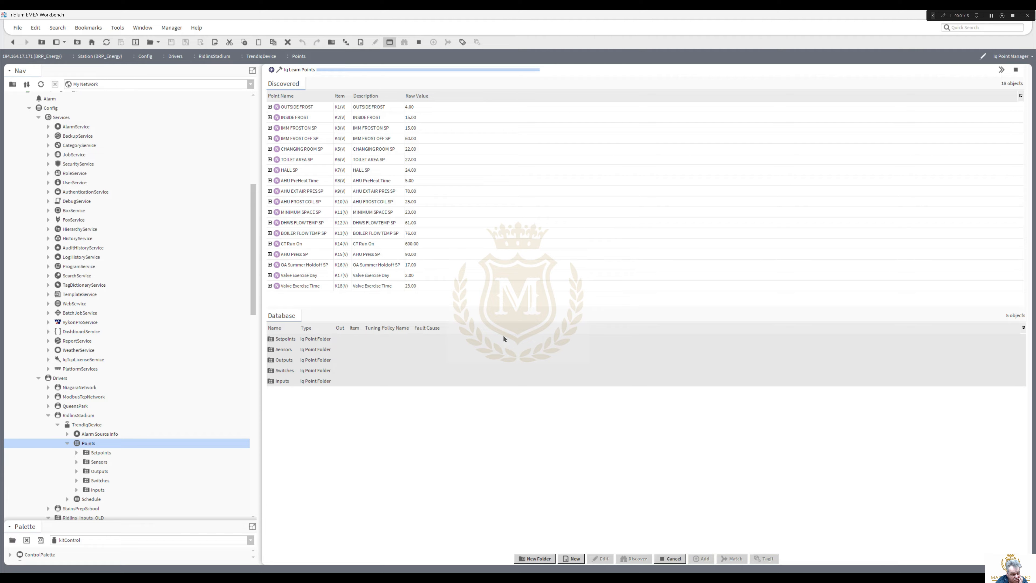
click(637, 558)
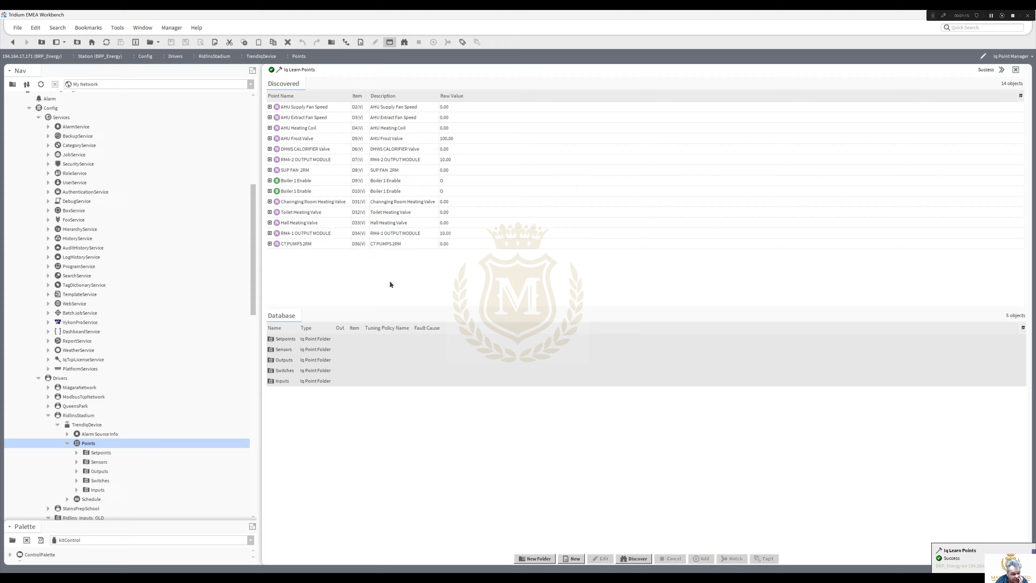
mouse_move(360, 249)
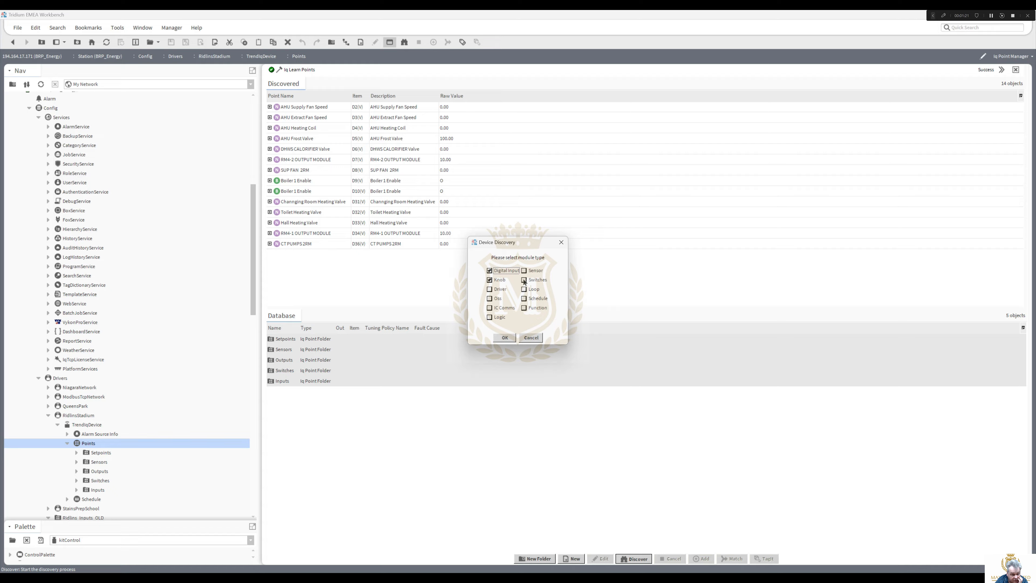
Step: Run a wider discovery and select the Optimum Start Stop 1 discovered point
click(524, 289)
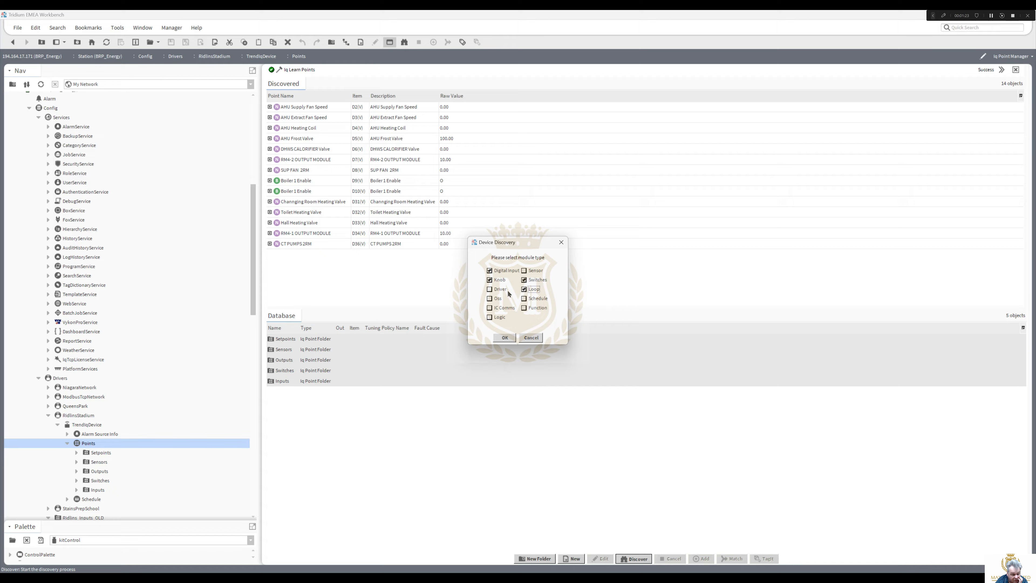
mouse_move(487, 301)
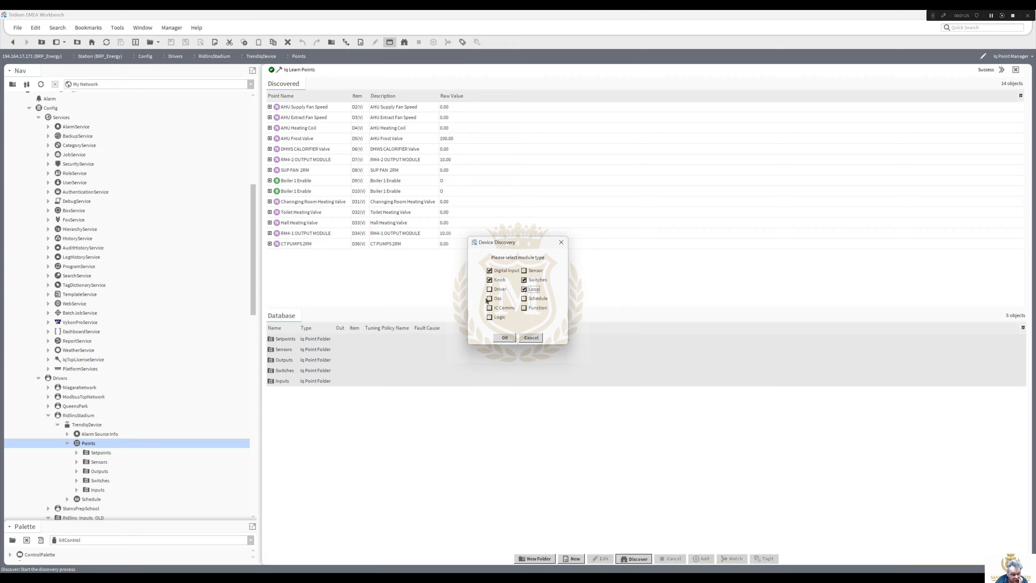
click(503, 338)
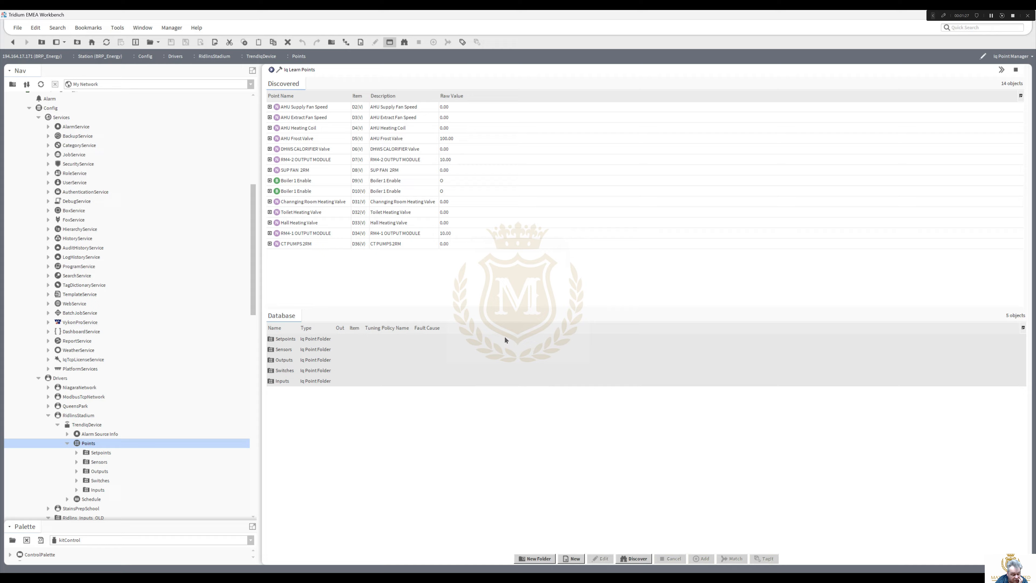
click(636, 558)
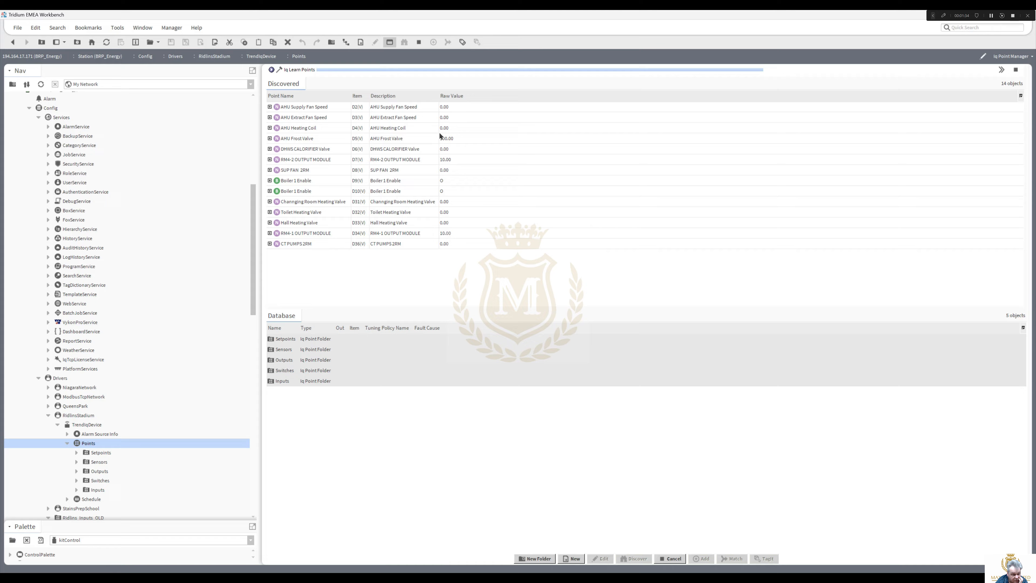
click(635, 558)
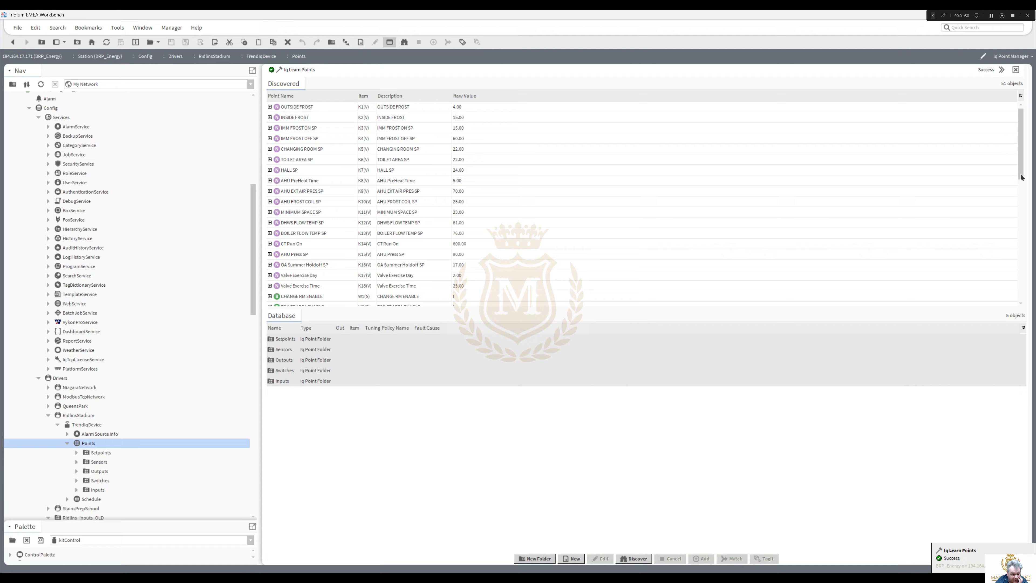
scroll(down, 3)
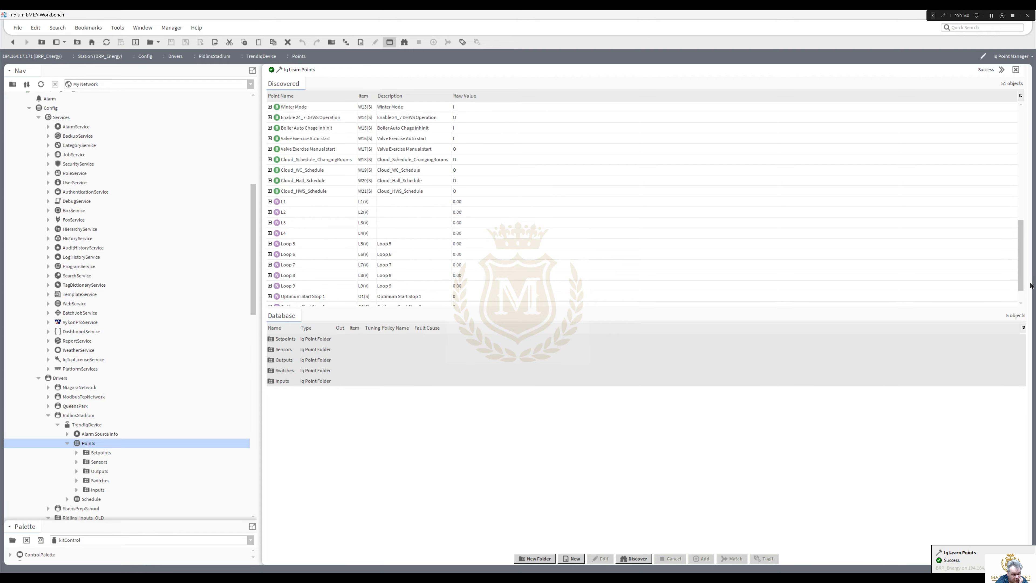
scroll(down, 3)
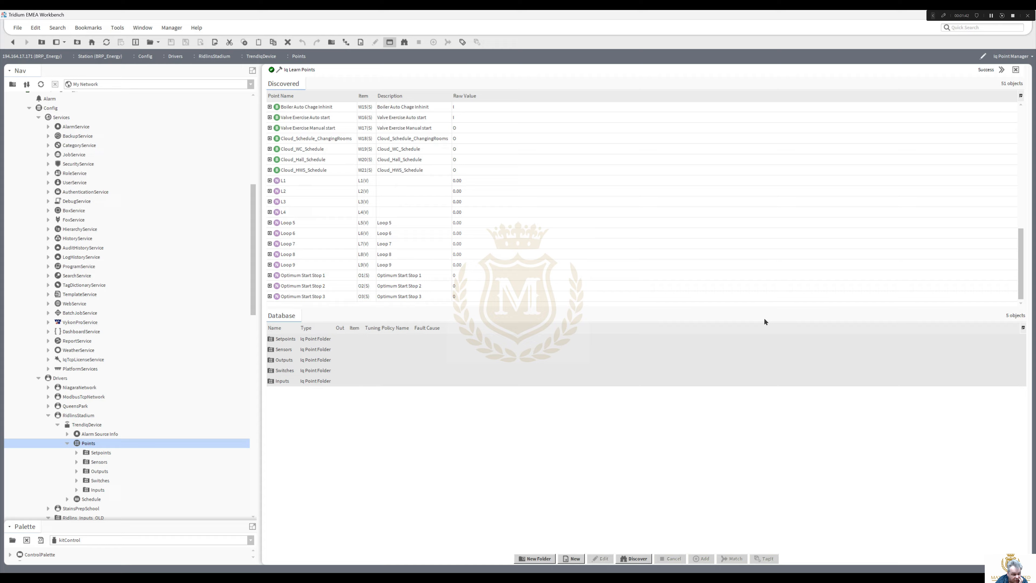
click(303, 274)
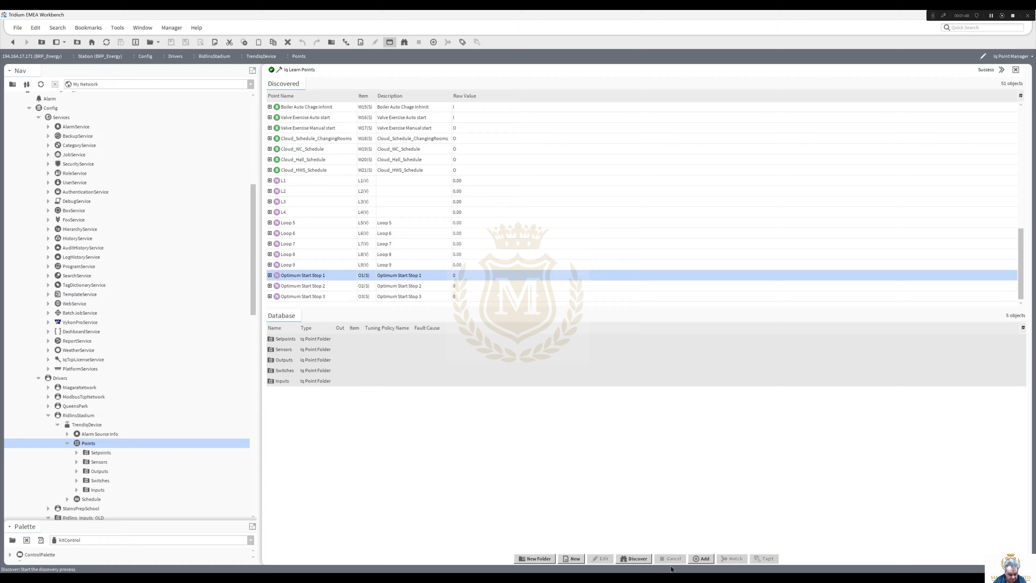
Step: Request a fresh discovery of Digital Input and Sensor modules
click(635, 558)
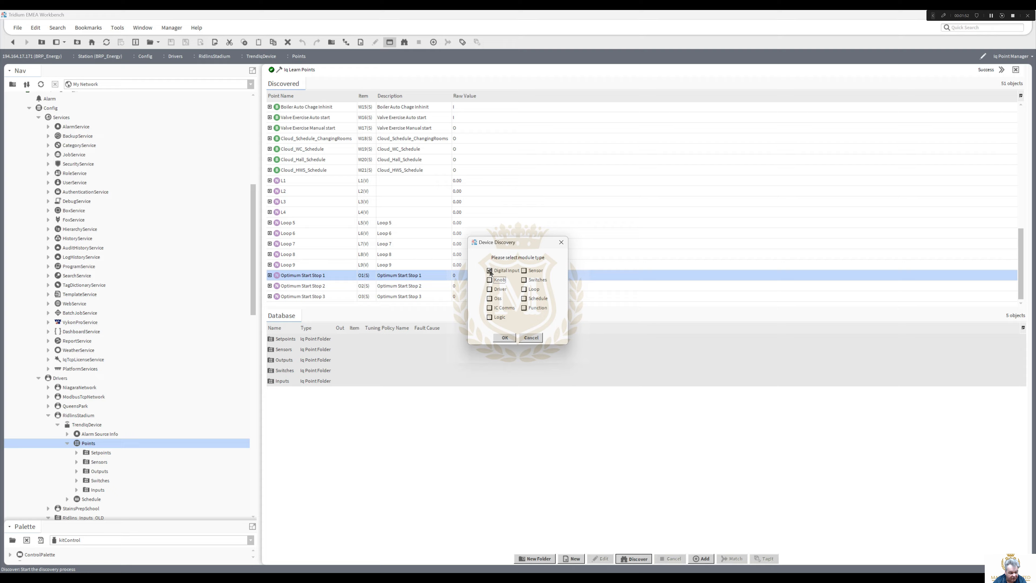
click(524, 270)
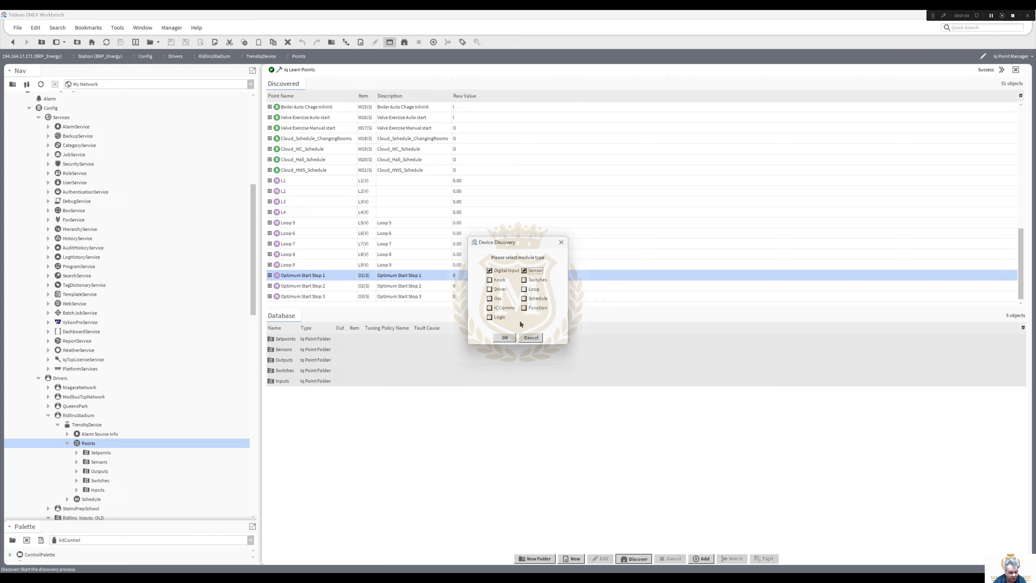
click(504, 338)
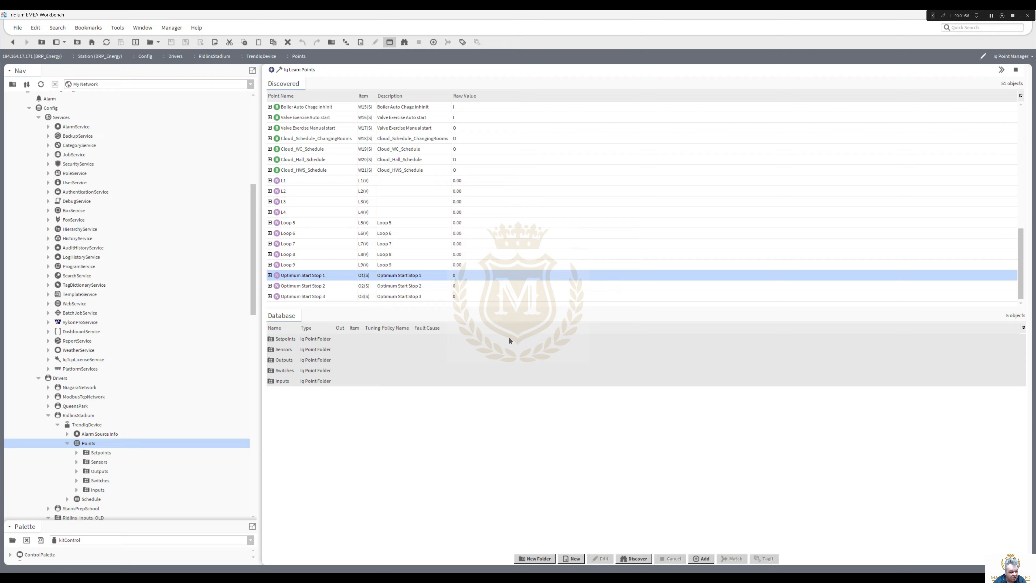
Step: Review the Sensors folder and the Ridlins_Inputs_OLD list of fault/stale boolean inputs
click(636, 558)
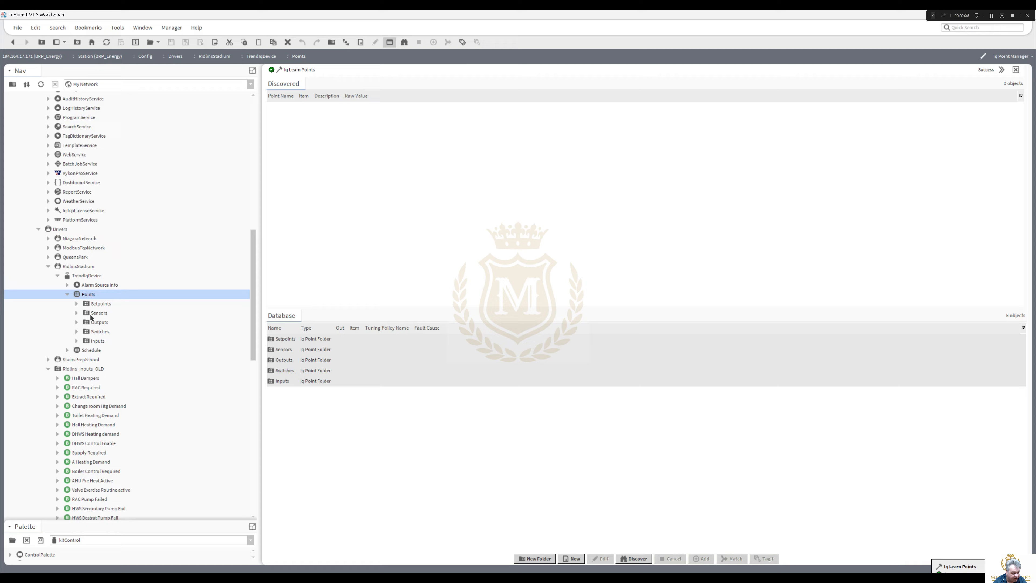
click(100, 313)
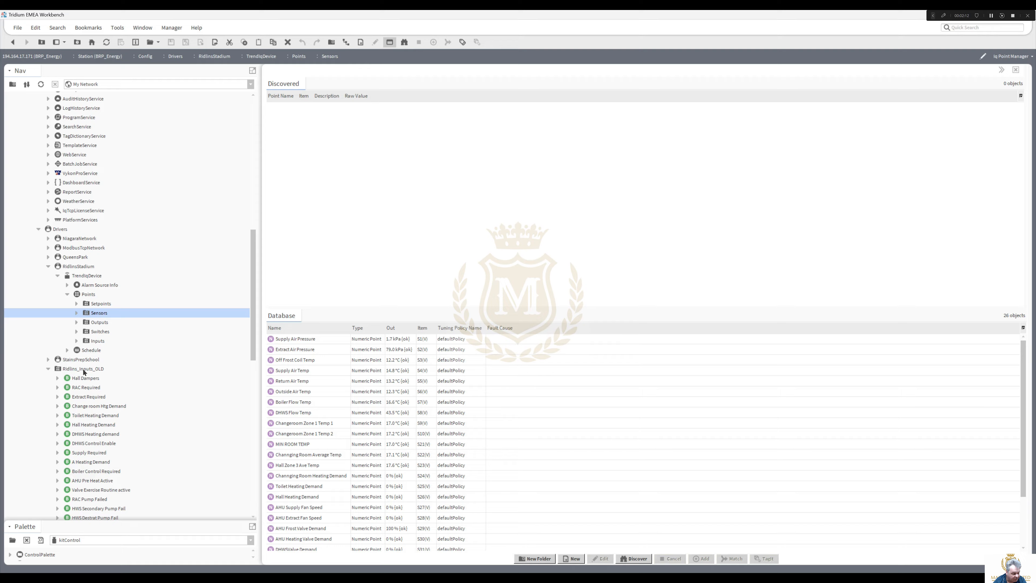
click(83, 368)
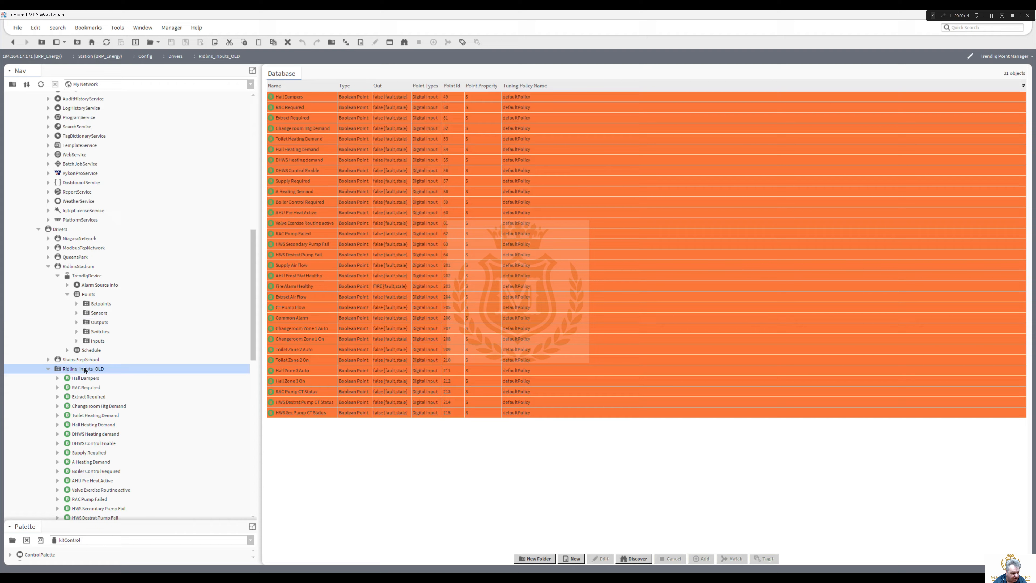
mouse_move(154, 358)
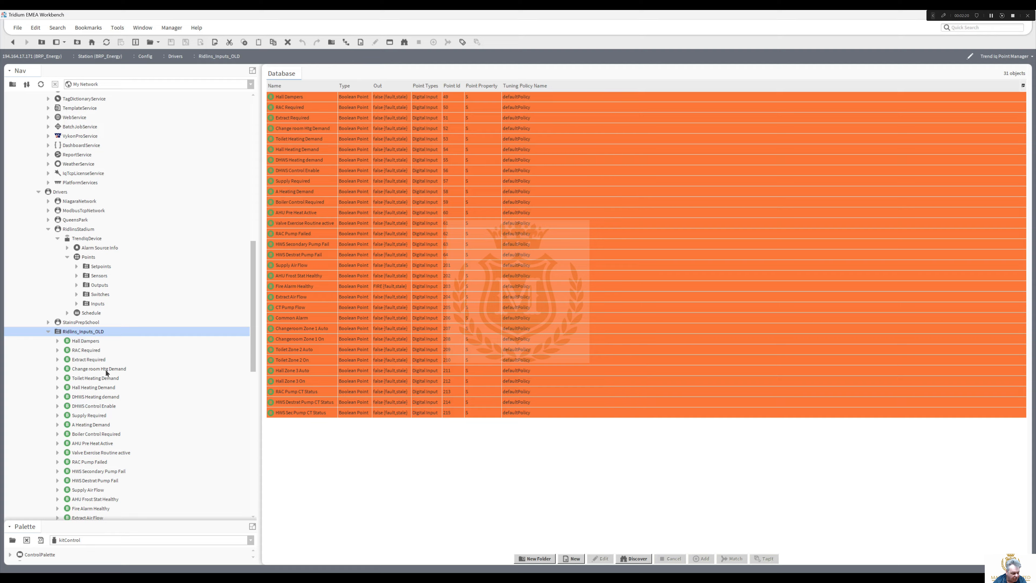
mouse_move(252, 354)
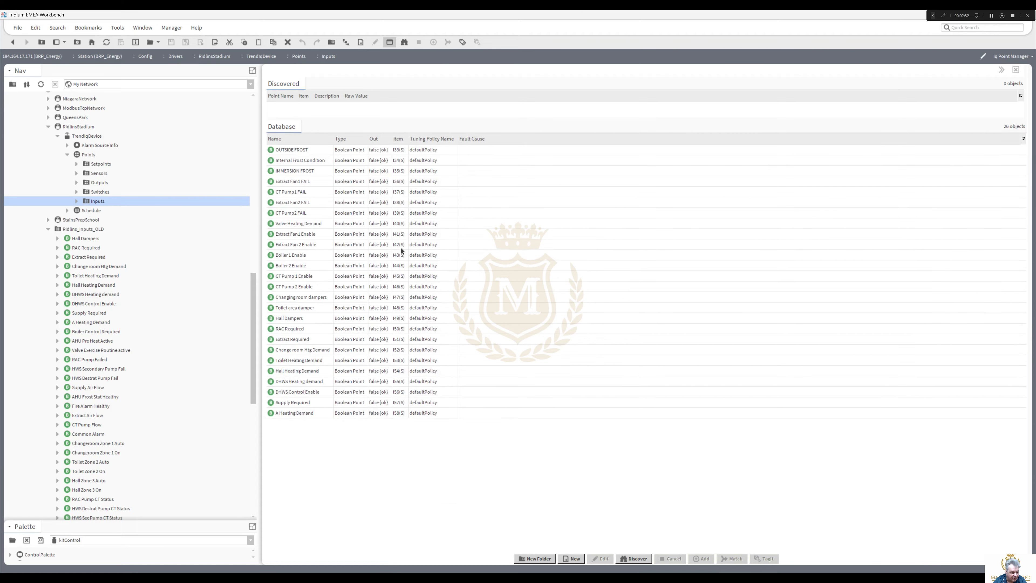
mouse_move(292, 341)
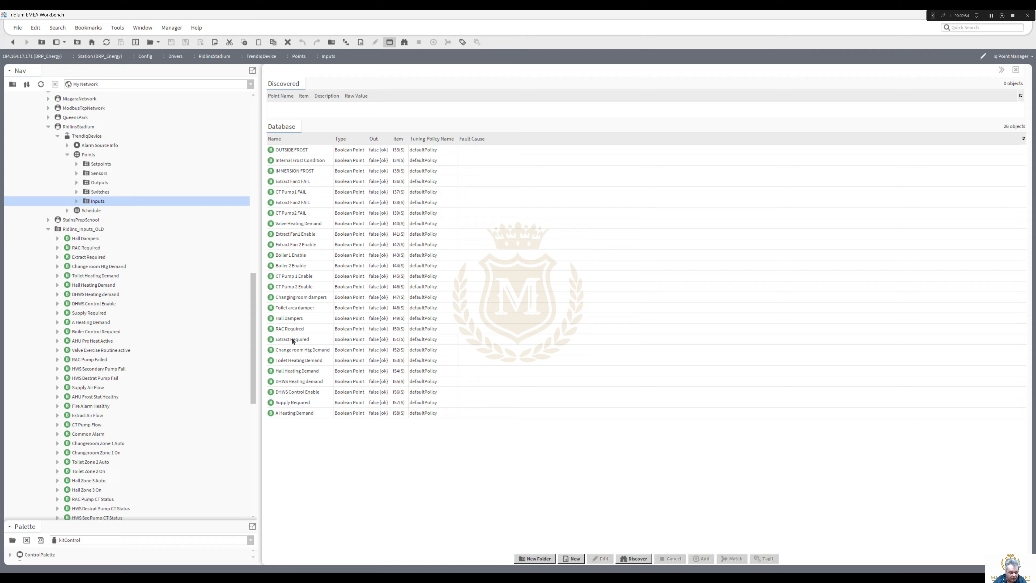
mouse_move(374, 418)
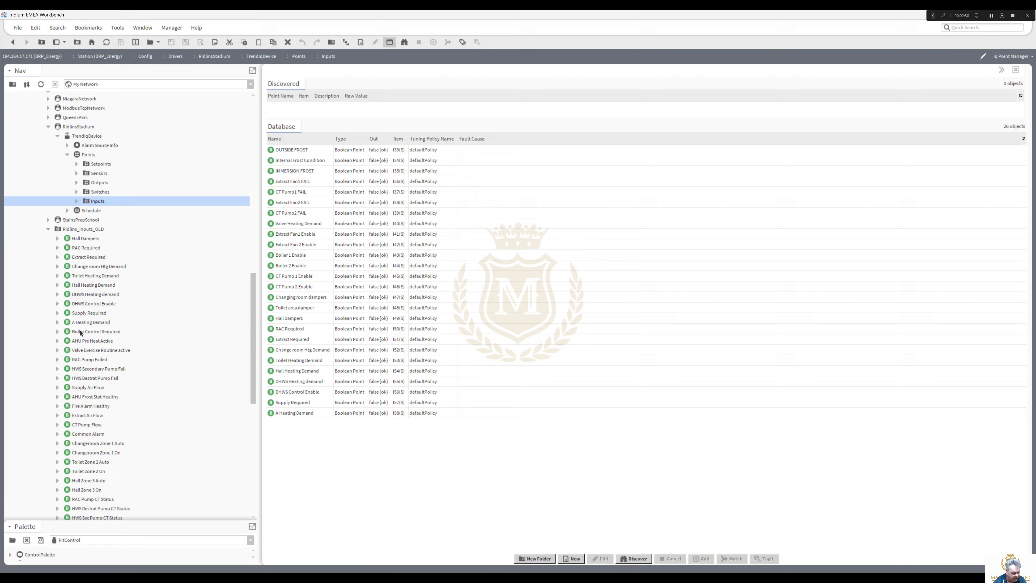
Step: Copy the old Boiler Control Required name via Rename and start a new Boolean Point in Inputs
right_click(97, 331)
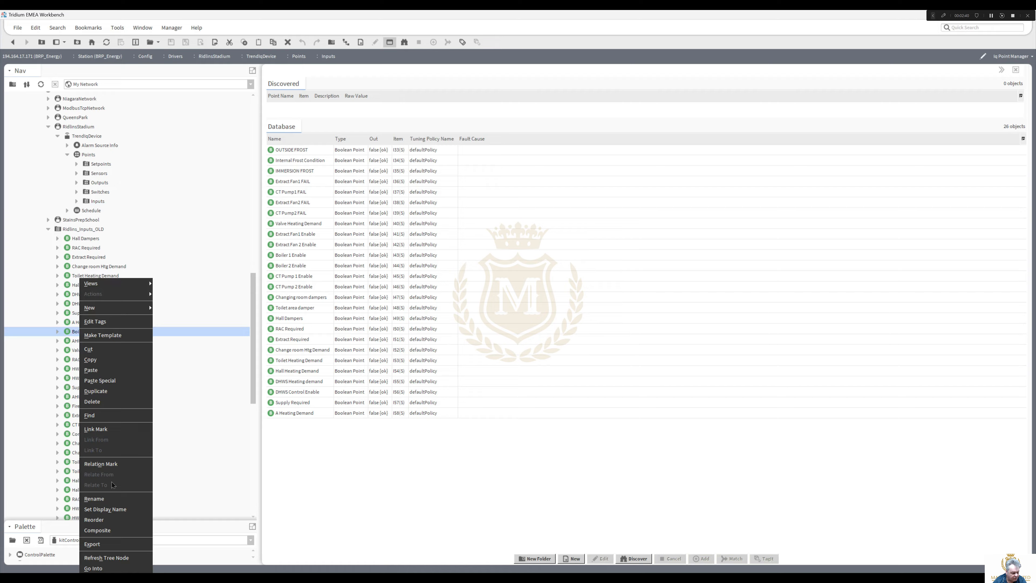
click(94, 498)
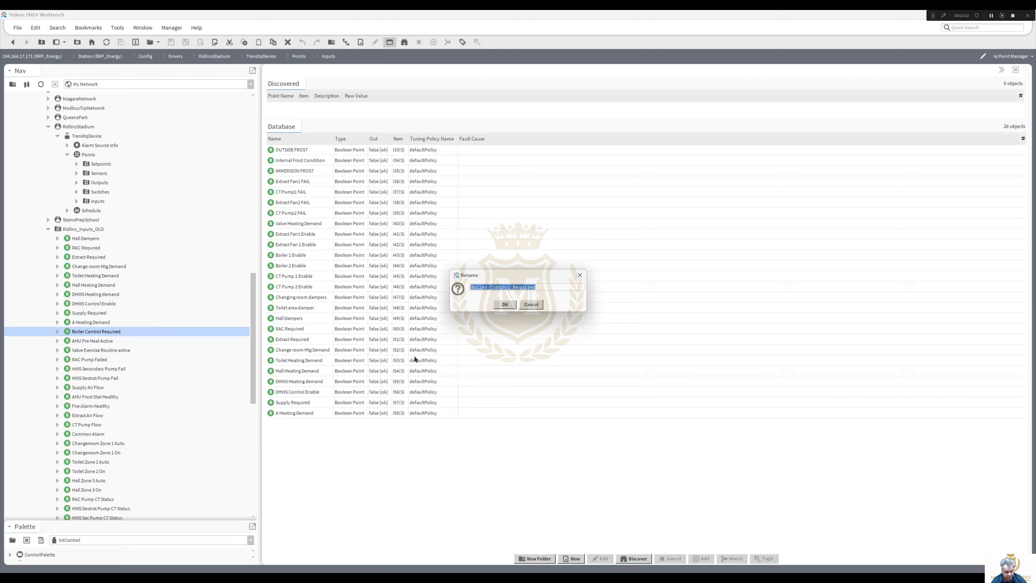
click(530, 303)
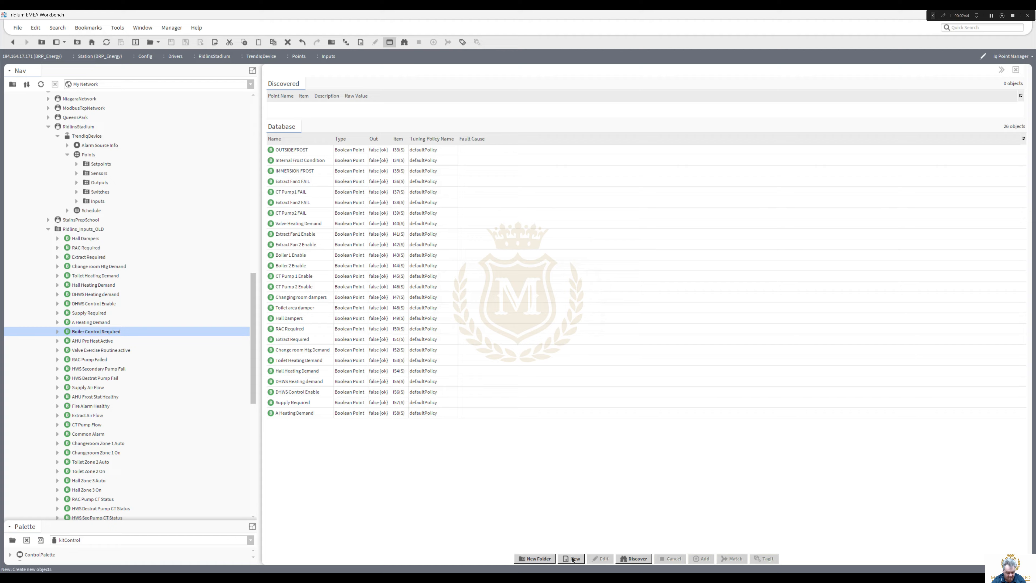
click(573, 559)
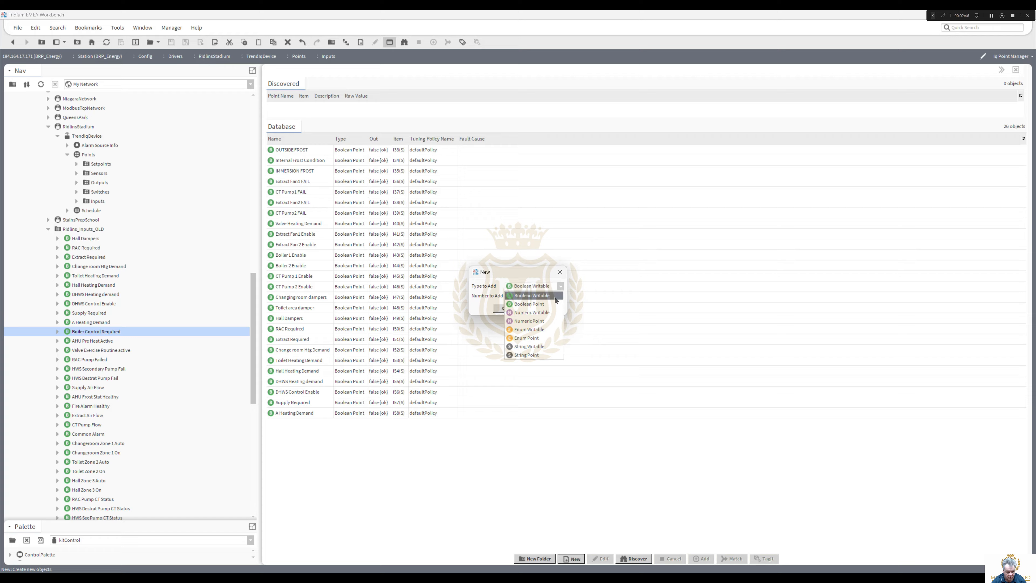
click(529, 303)
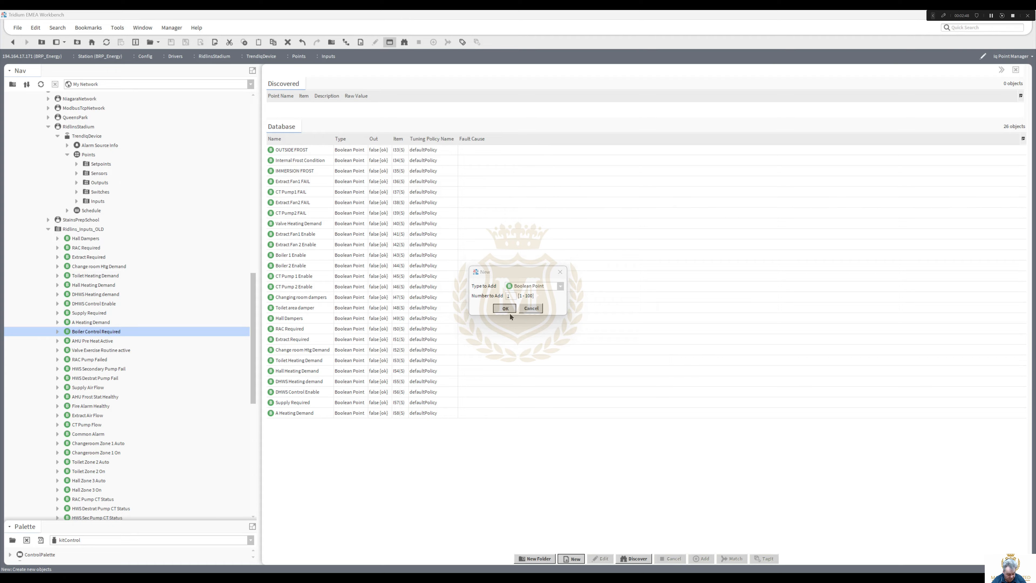
click(505, 308)
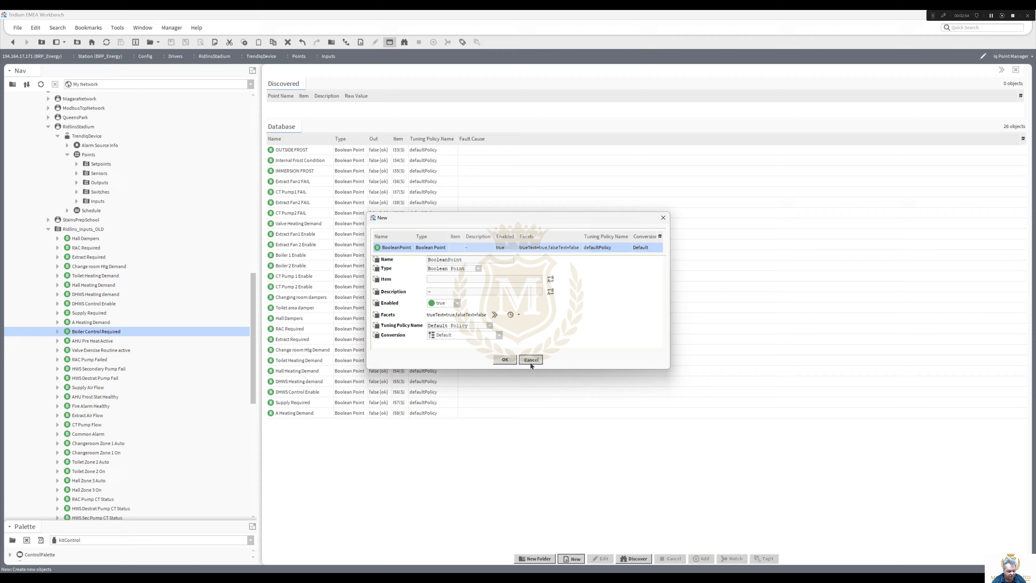
Step: Create boolean point Boiler Control Required on item I60(S), bringing Inputs to 27 points
right_click(95, 331)
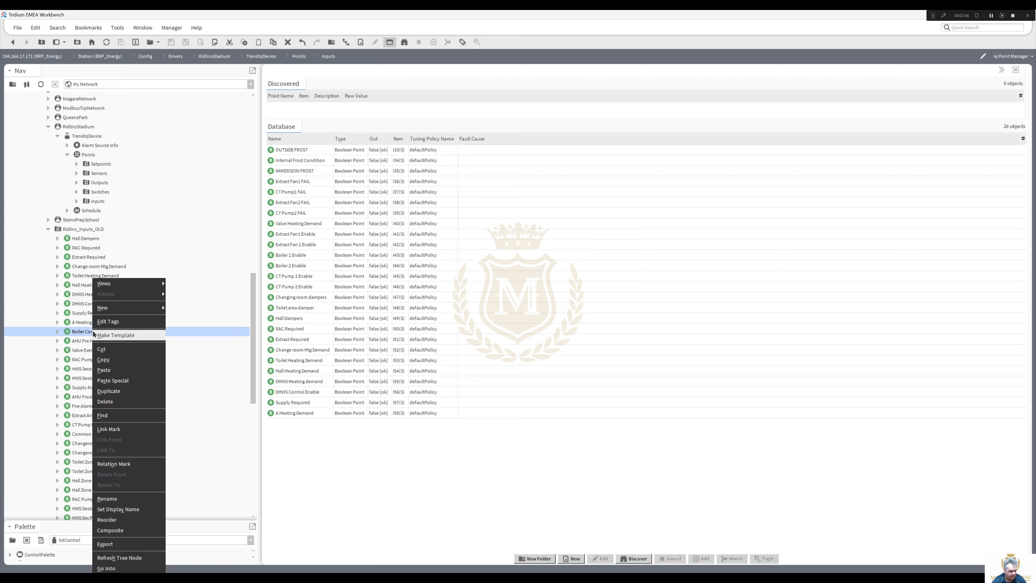
click(107, 498)
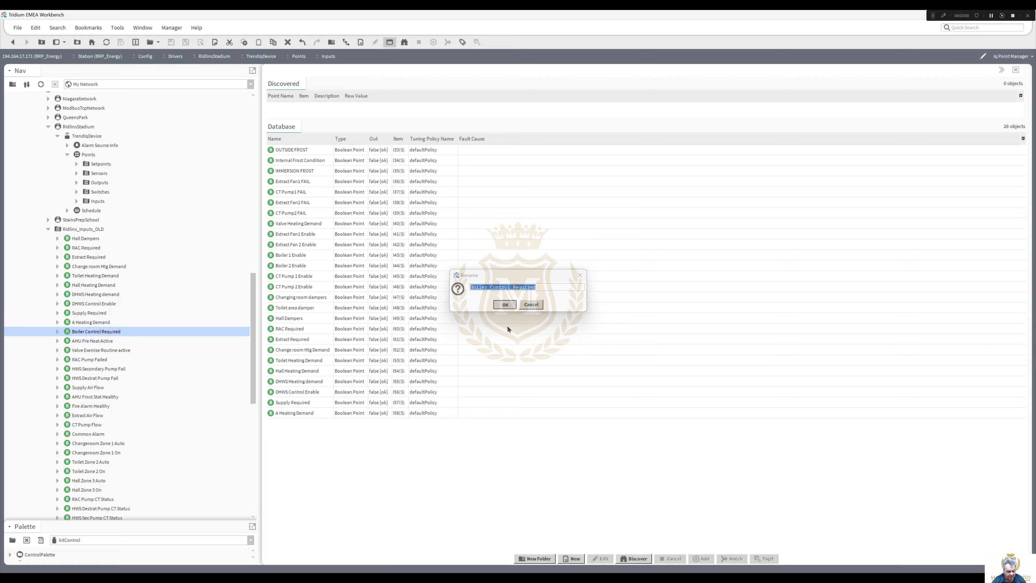
click(570, 558)
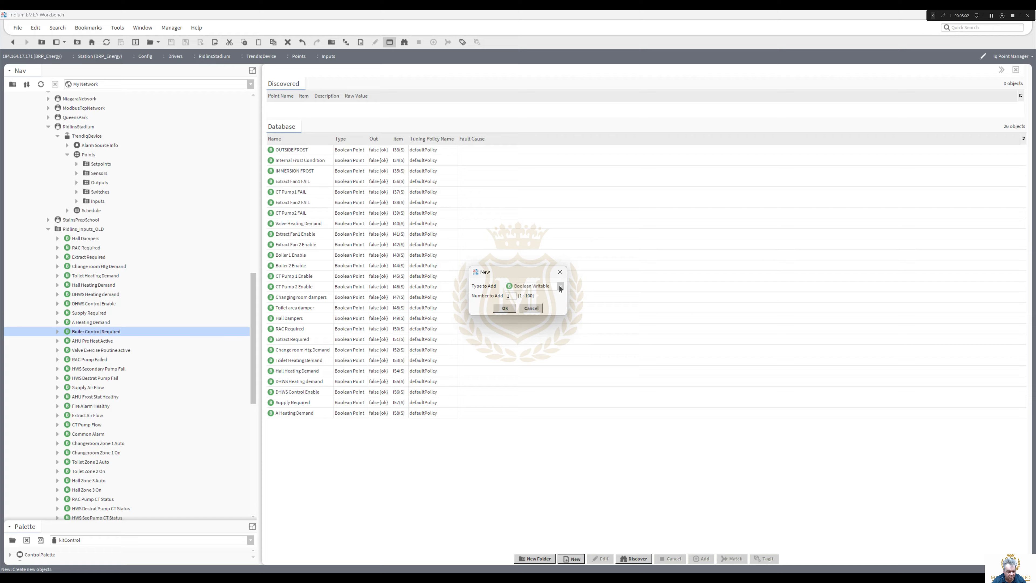
click(535, 286)
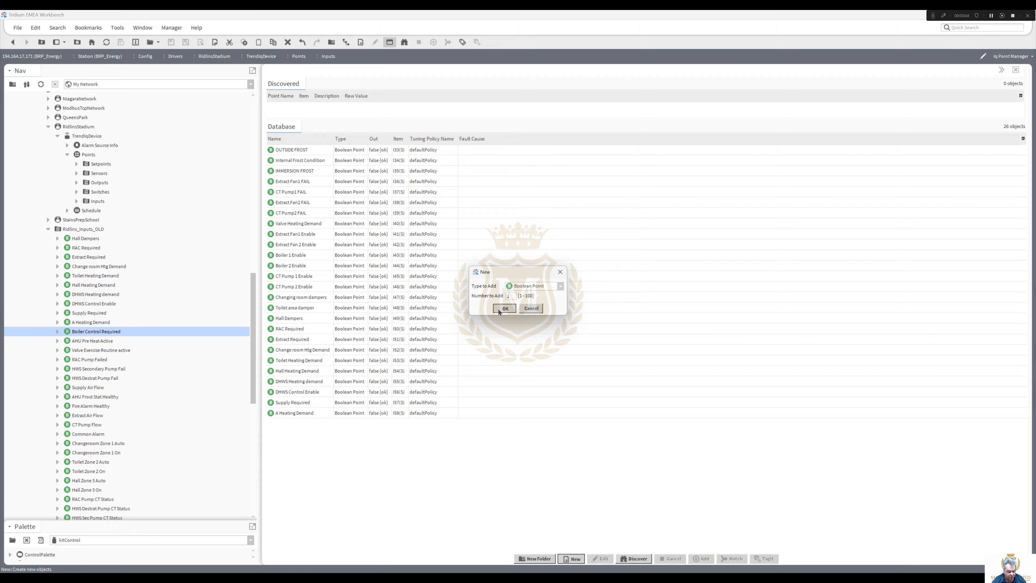
click(504, 308)
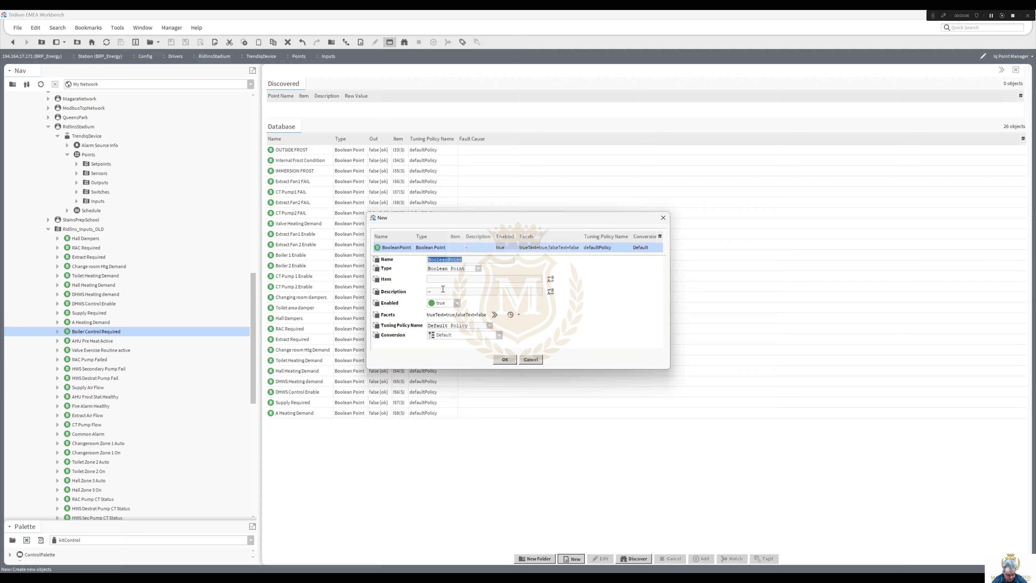
text(Boiler Control Required)
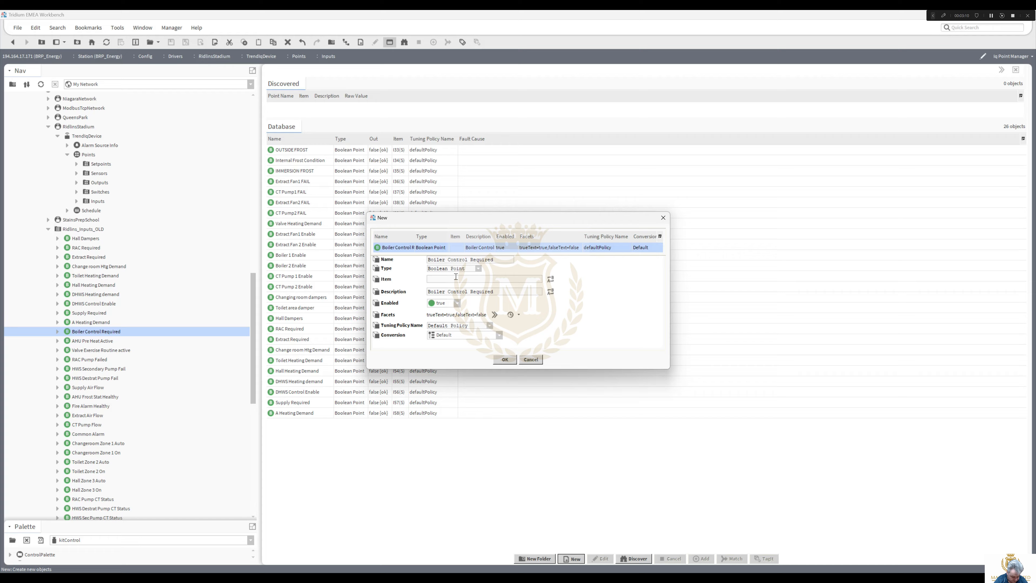
text(S)
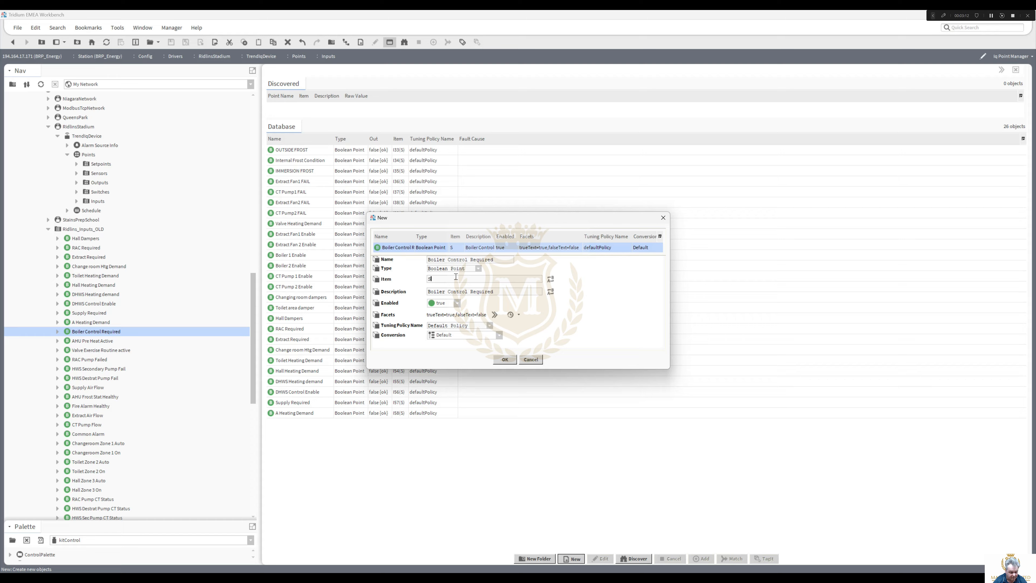
text(d)
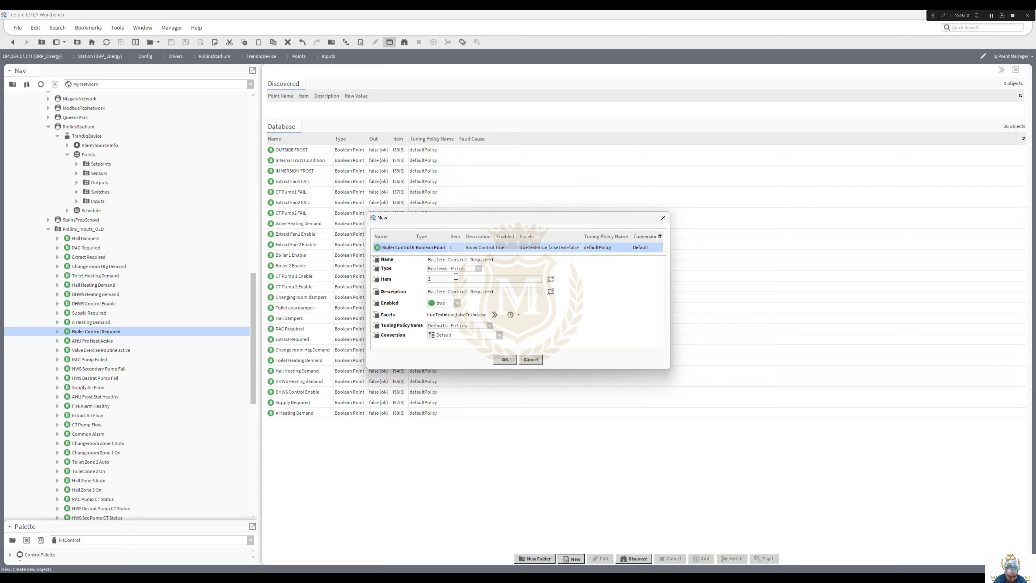
text(60()
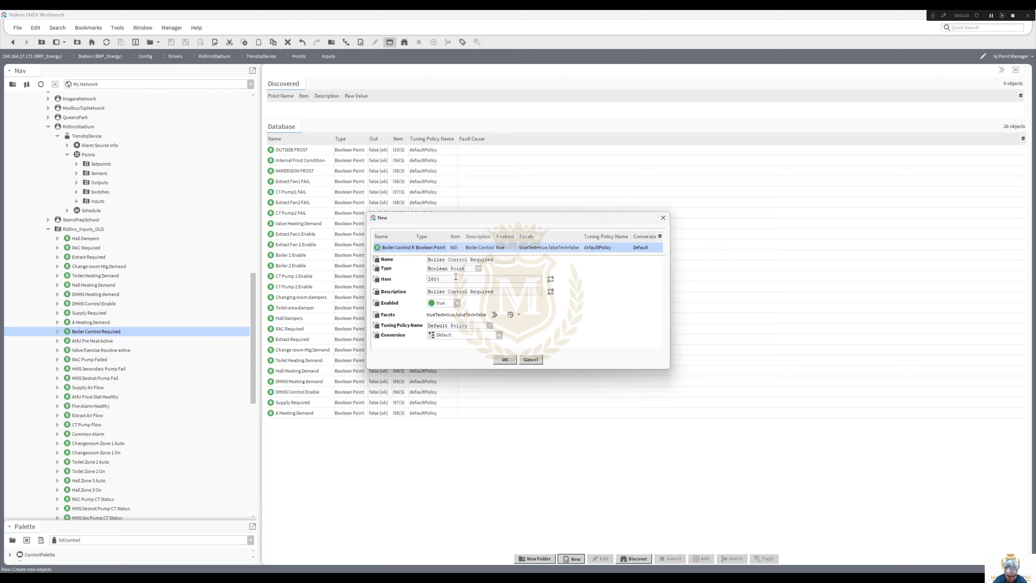
text(S)
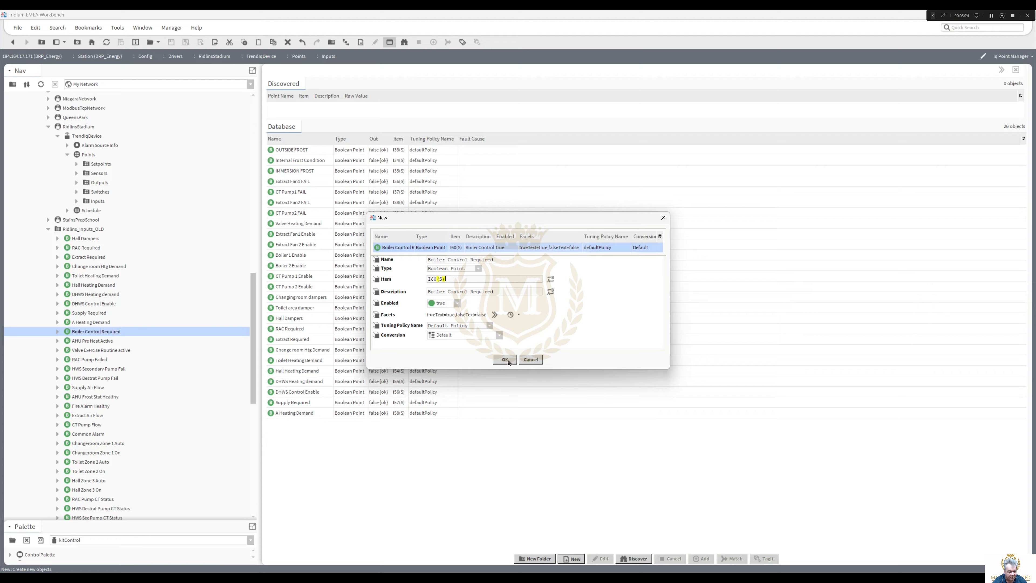
click(505, 359)
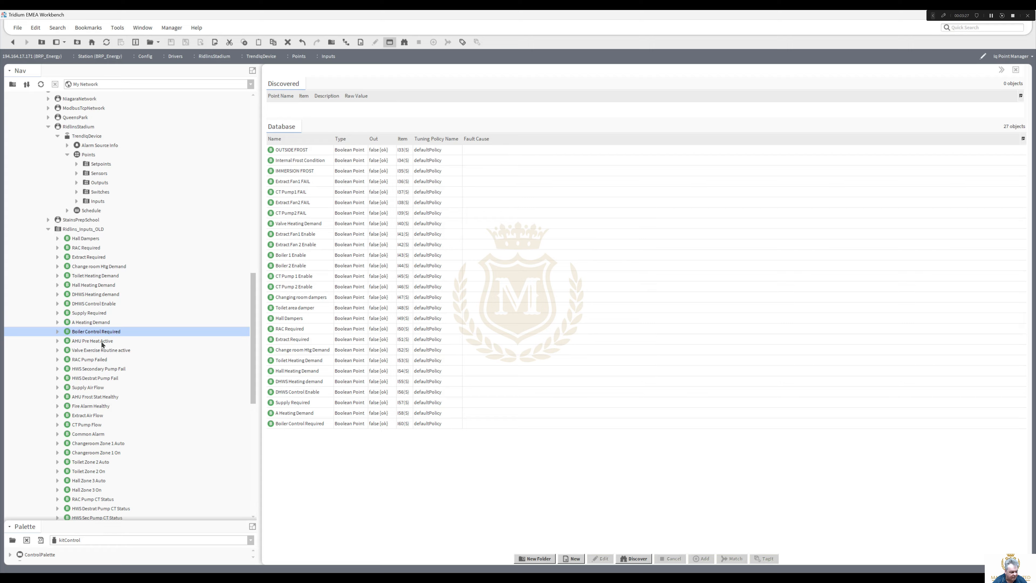
Step: Create boolean point AHU Pre Heat Active on item I61, bringing Inputs to 28 points
right_click(92, 340)
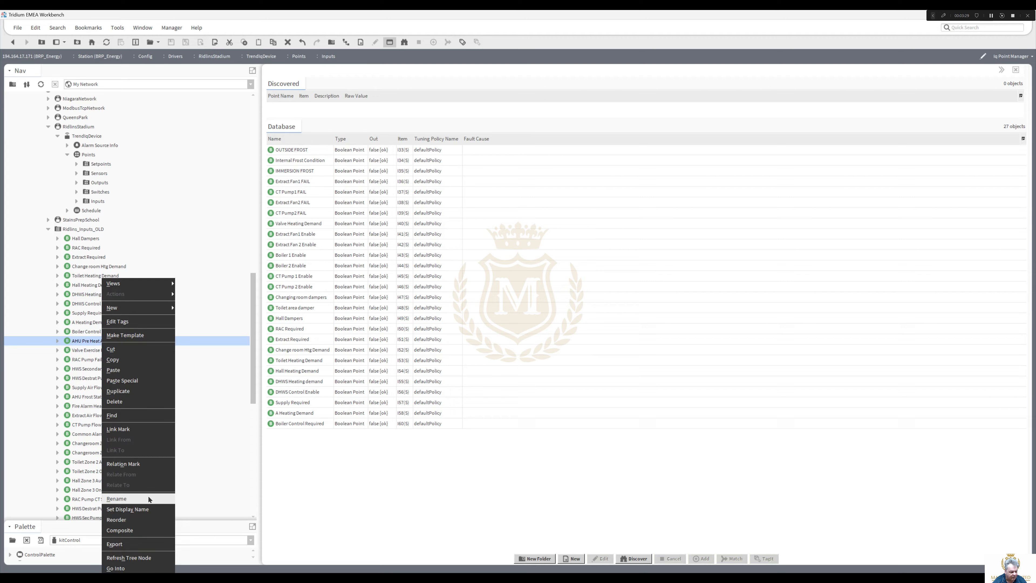
click(116, 498)
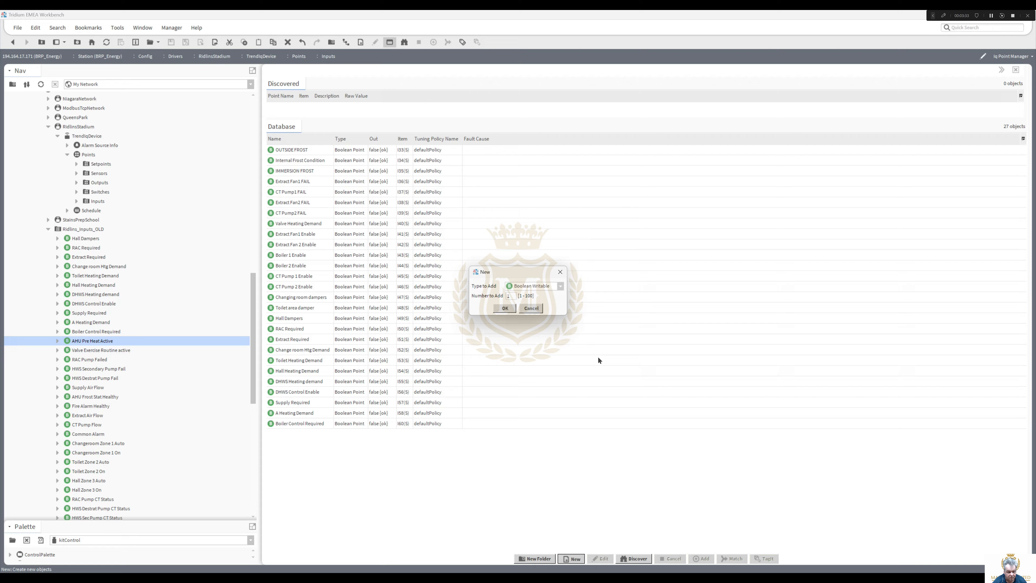
click(537, 285)
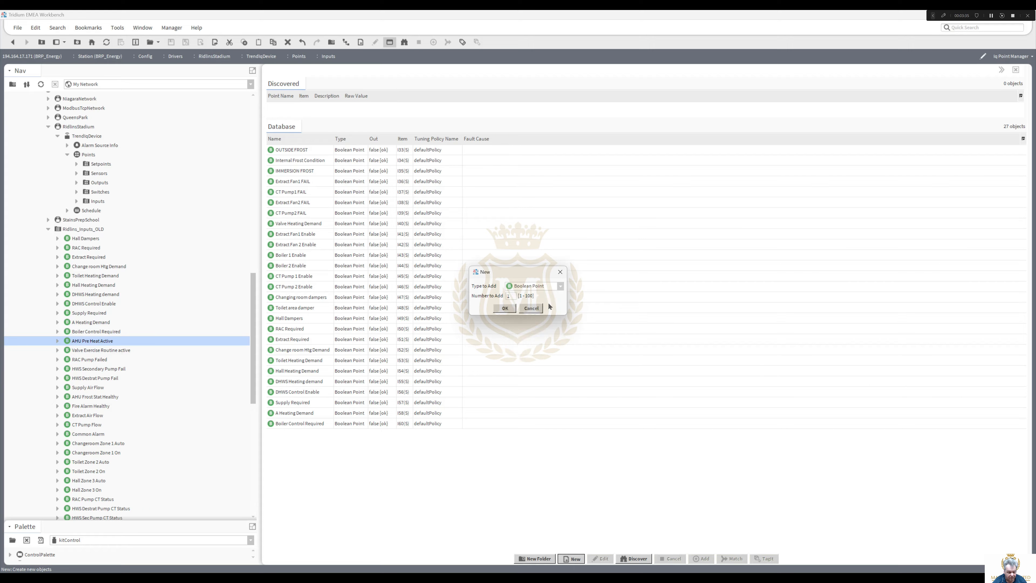
click(505, 308)
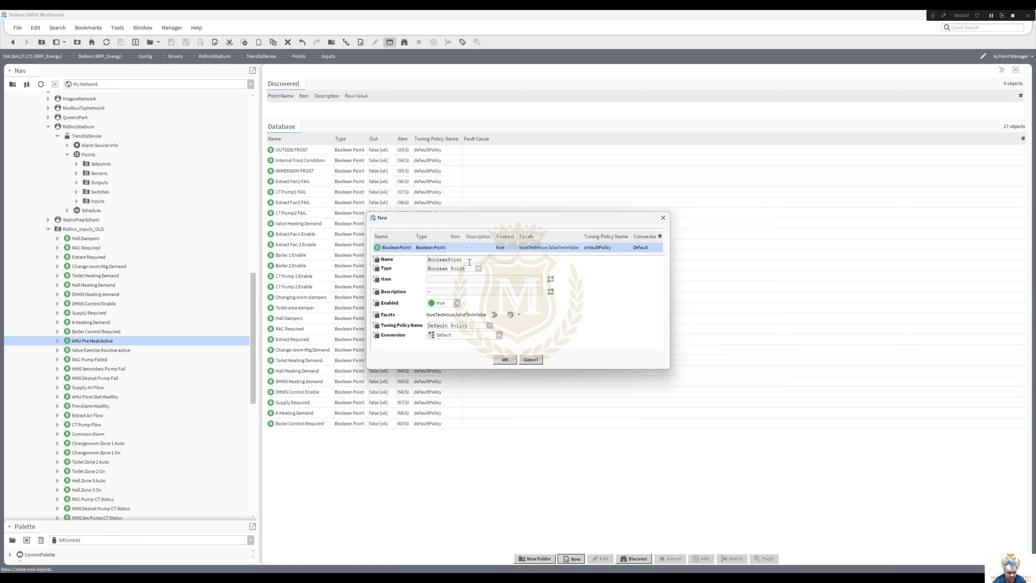
text(AHU Pre Heat Active)
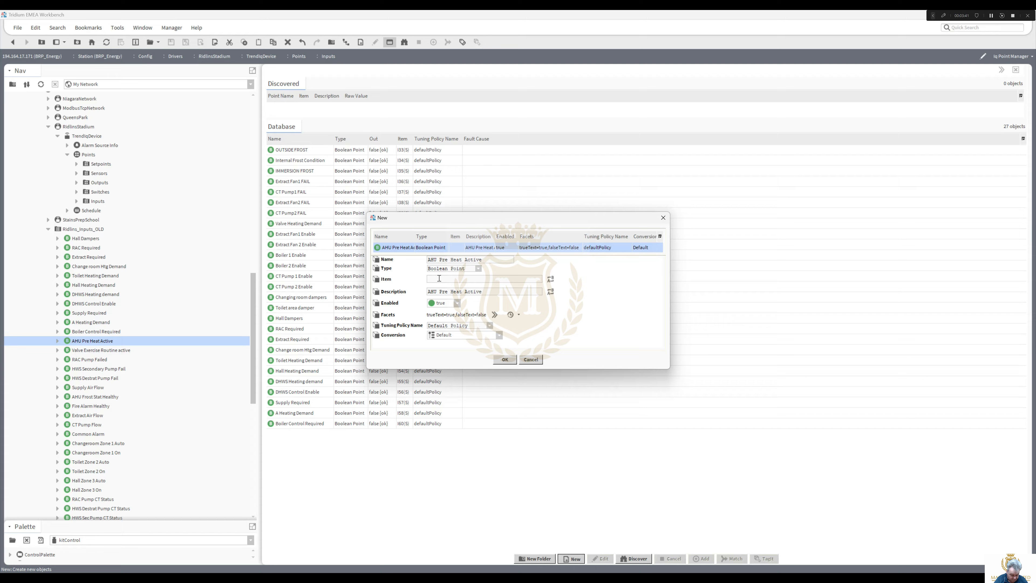
text(I)
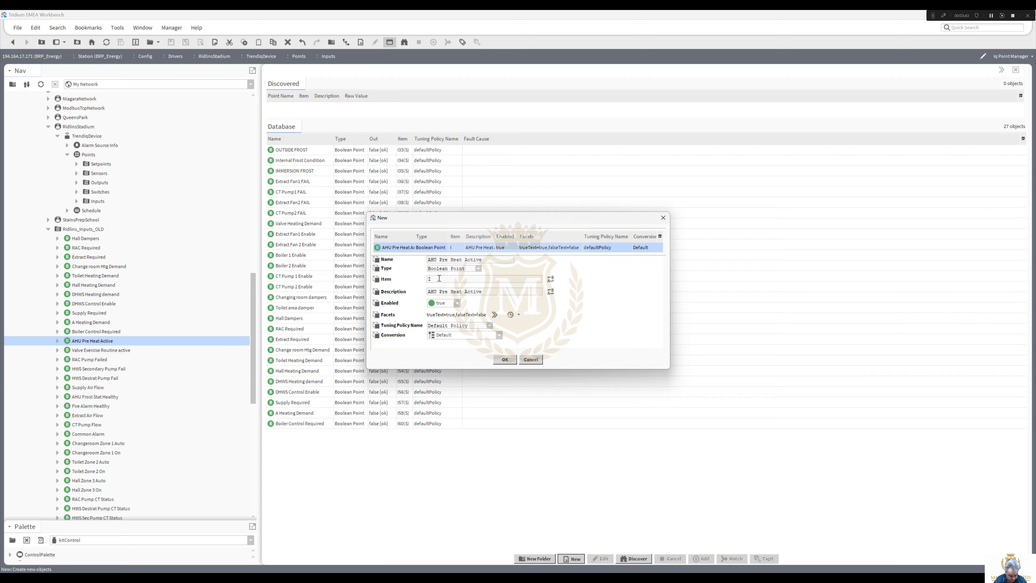
text(I61I)
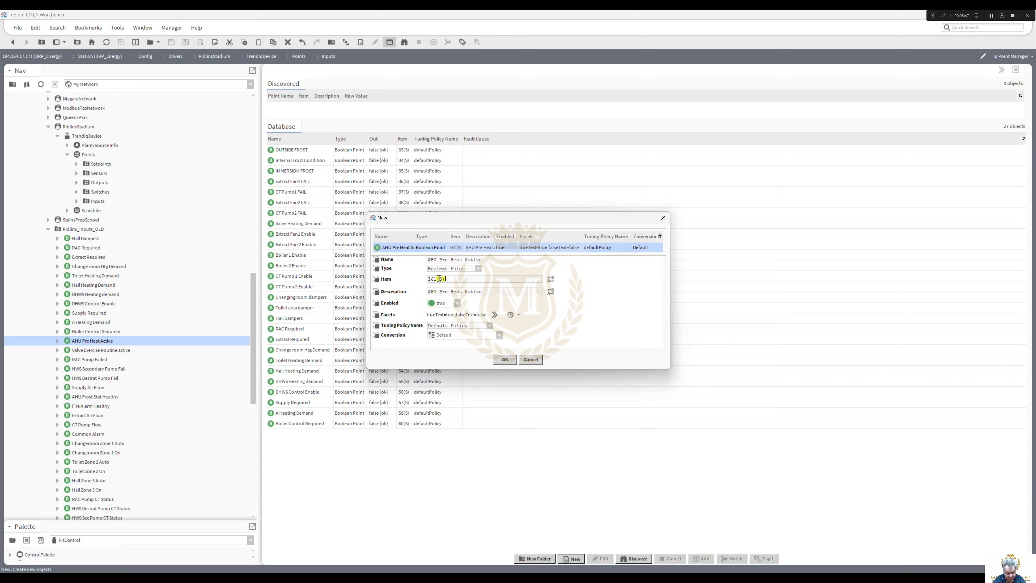
click(503, 358)
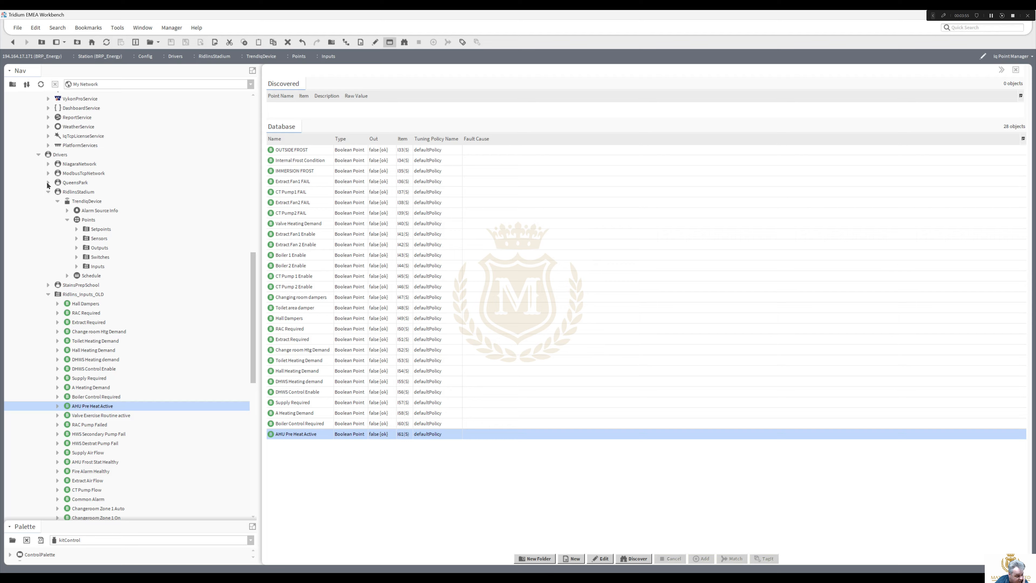
Step: Discover Digital Input and Sensor points on QueensPark (22 found) and view its 11 Sensors points
click(48, 182)
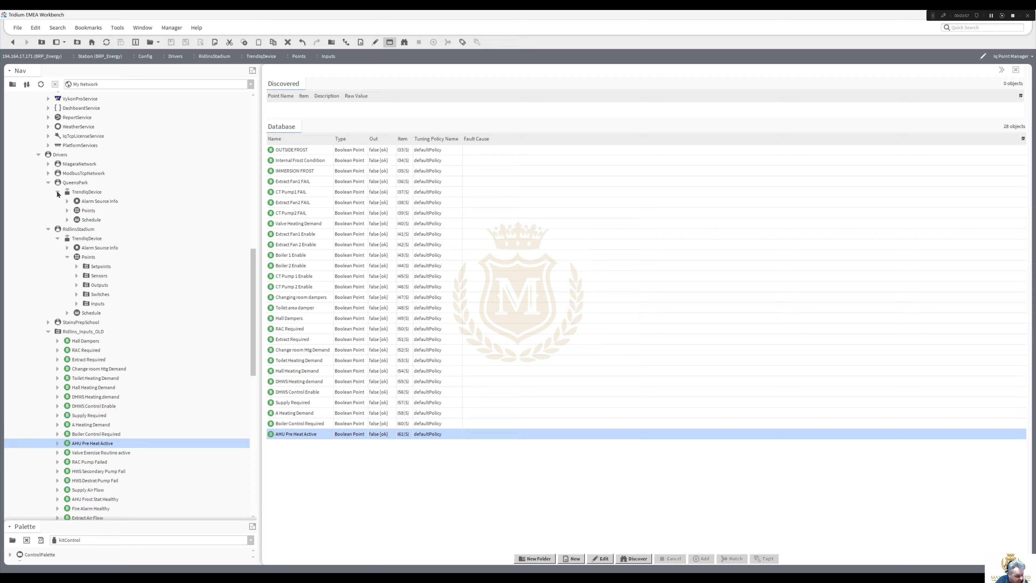
click(68, 210)
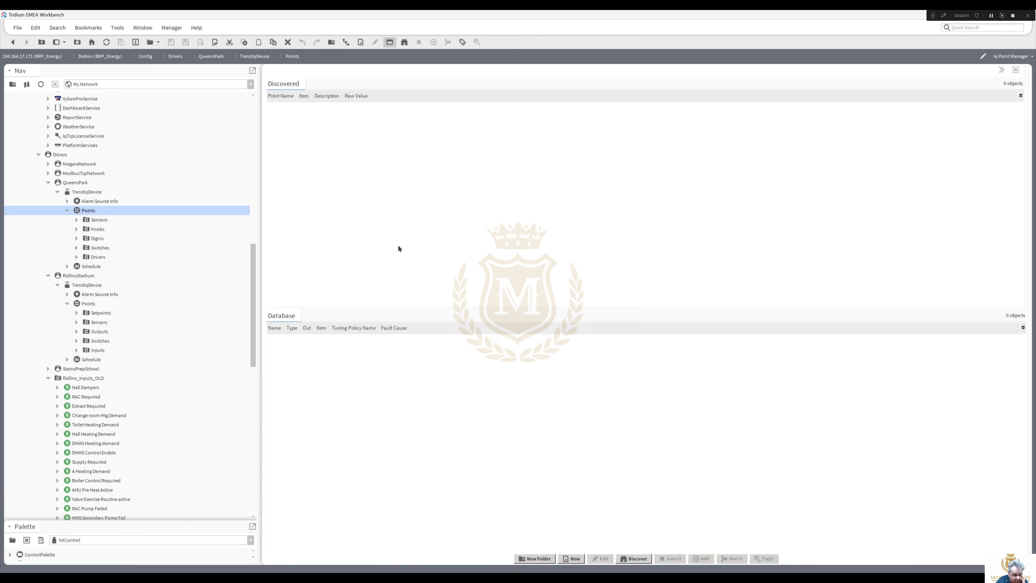
click(636, 558)
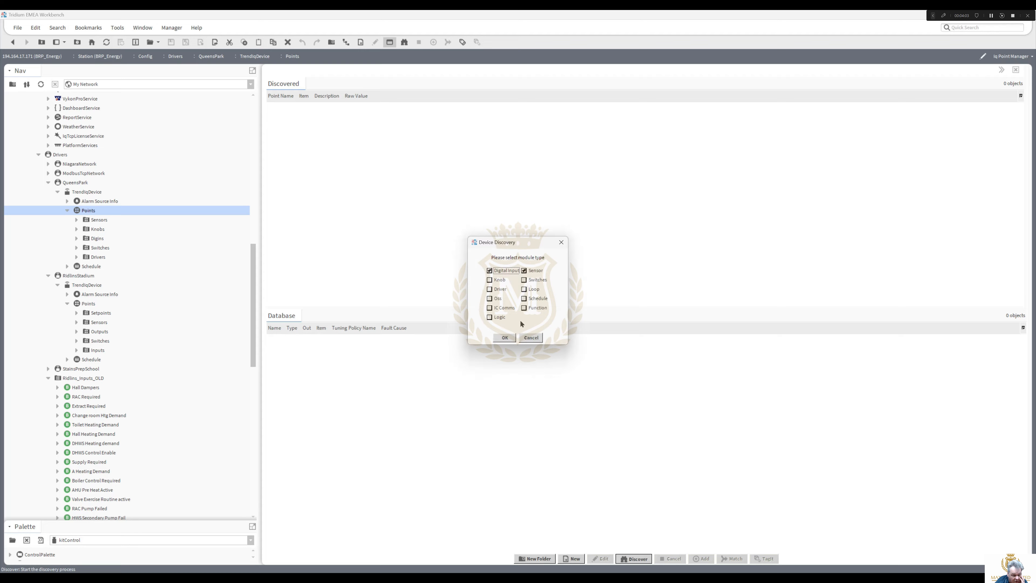
click(523, 270)
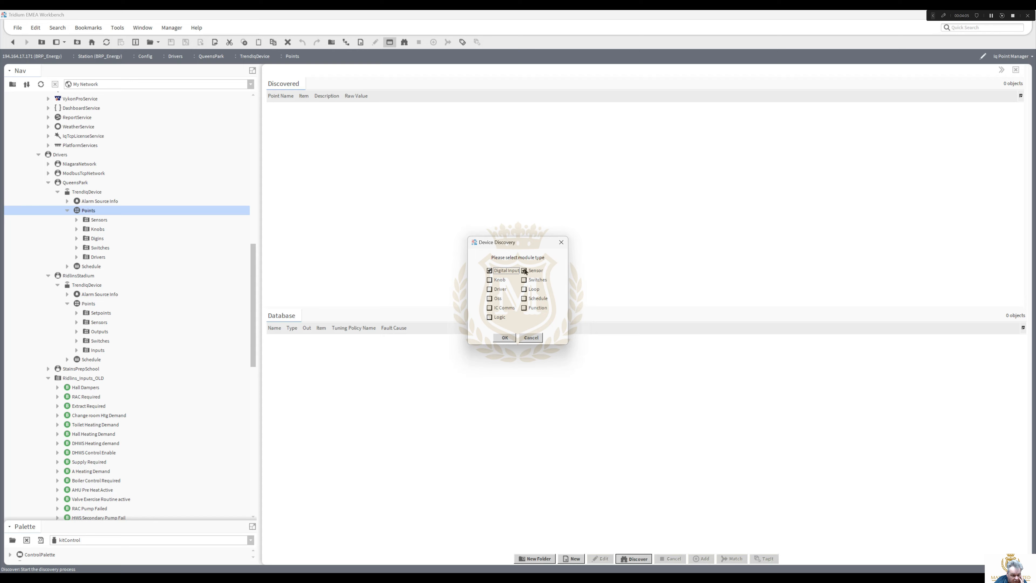
click(504, 337)
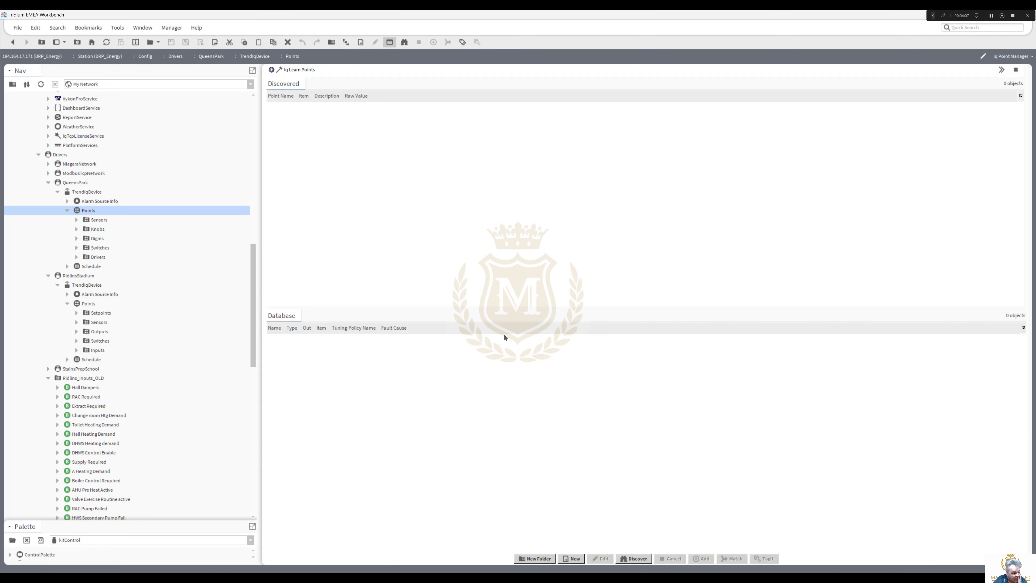
click(636, 558)
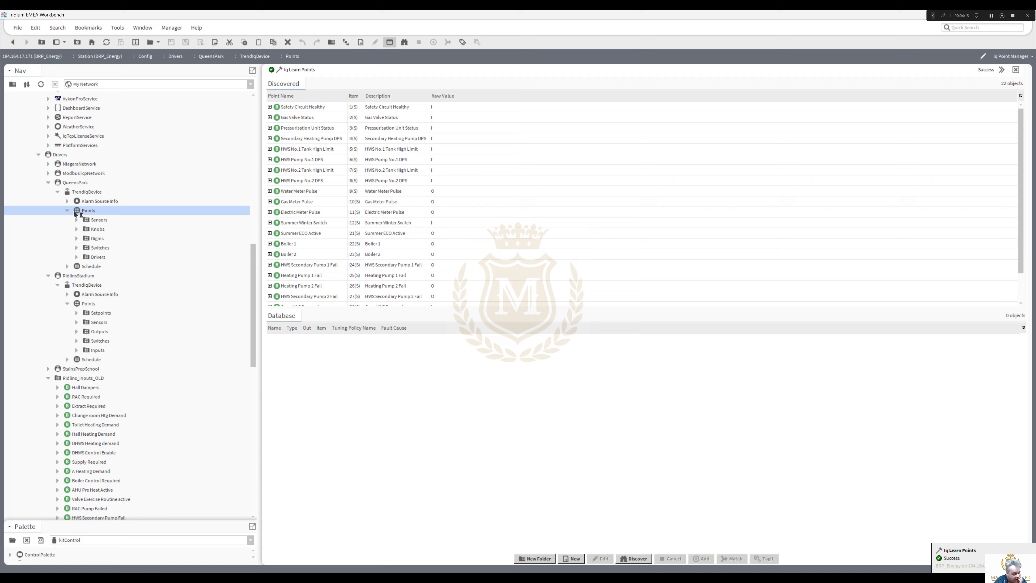
mouse_move(97, 220)
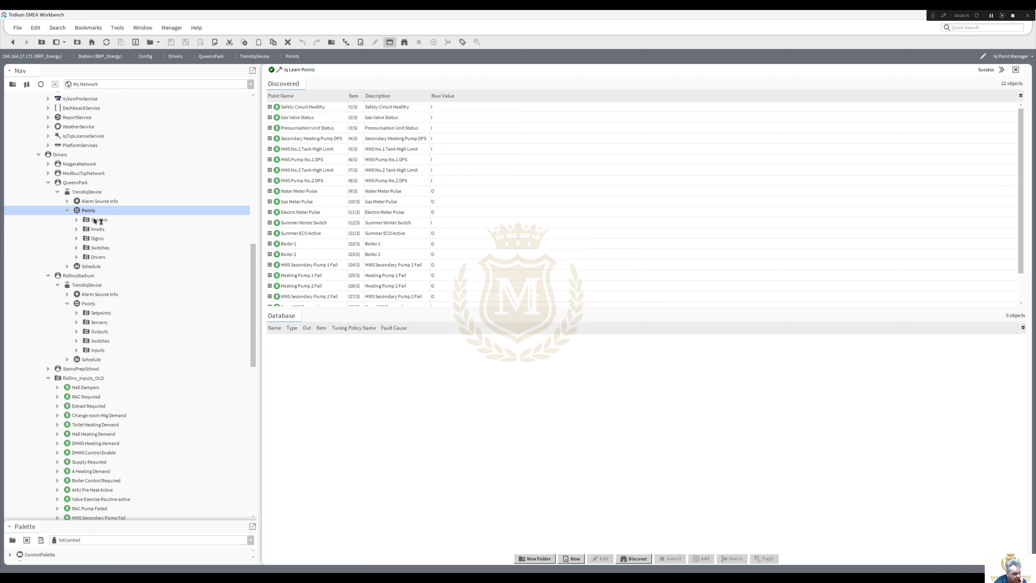
click(99, 220)
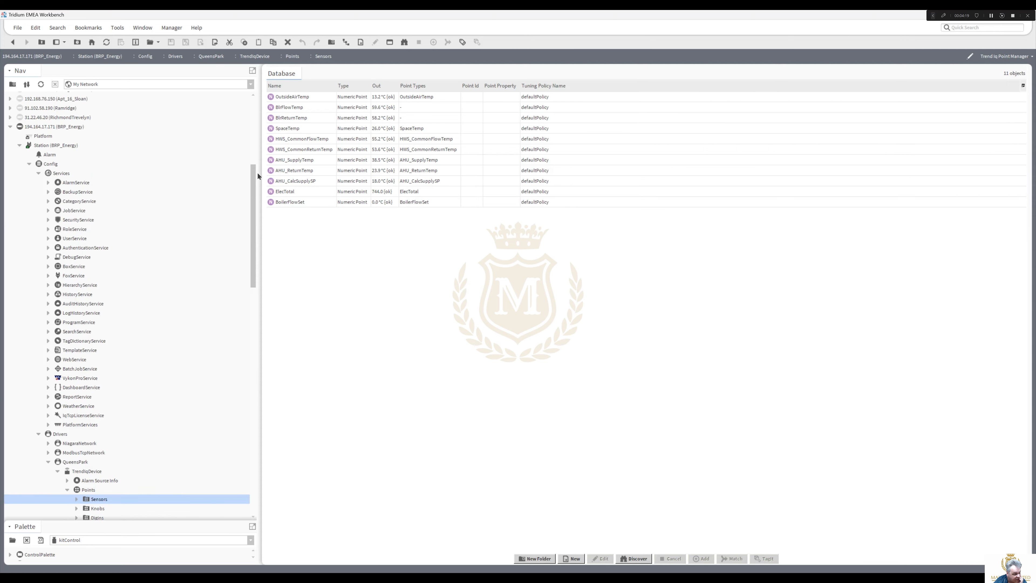
Step: Review the Application Director station output and select the failed TLS handshake warning
click(42, 136)
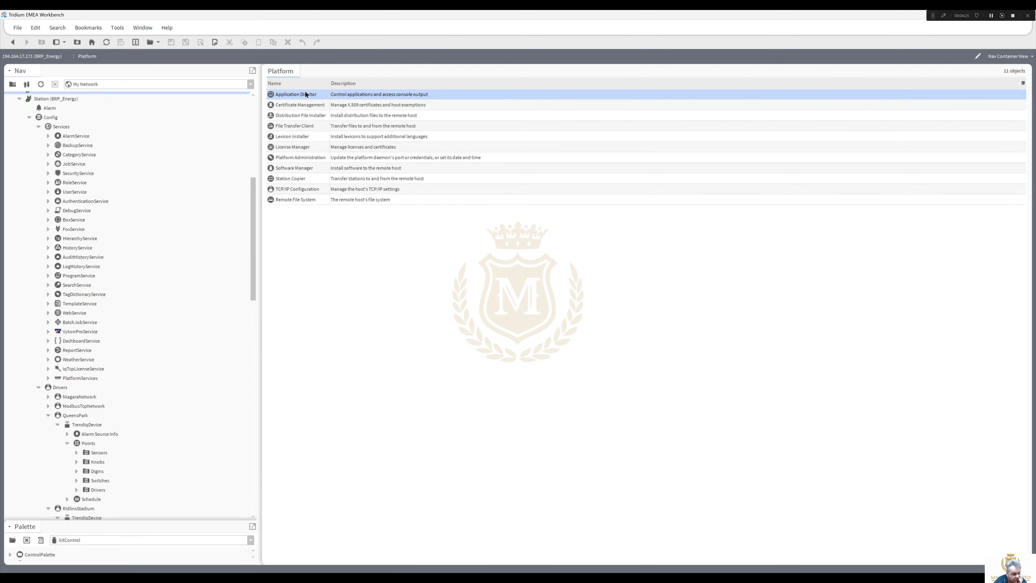
double_click(295, 94)
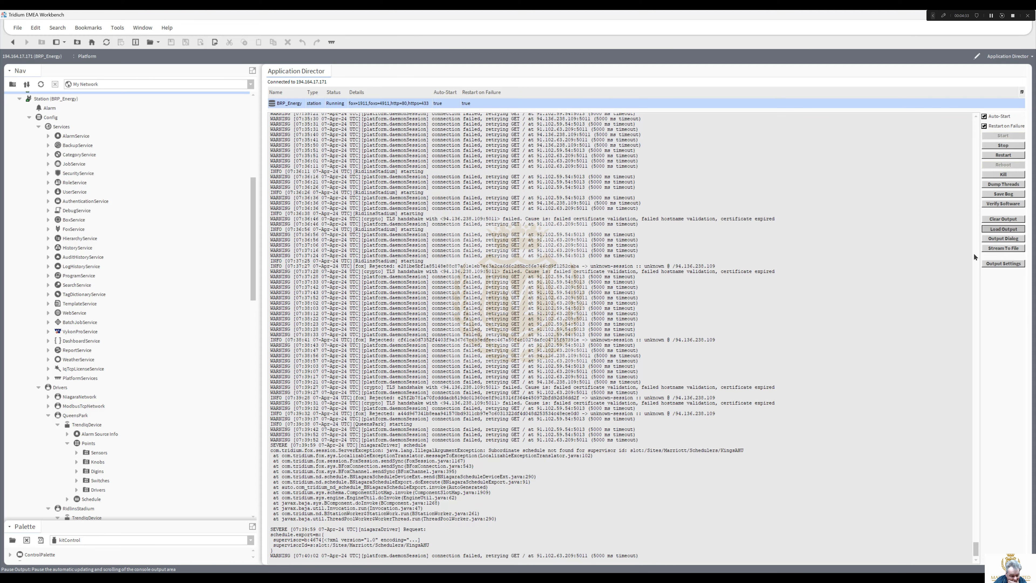
mouse_move(976, 547)
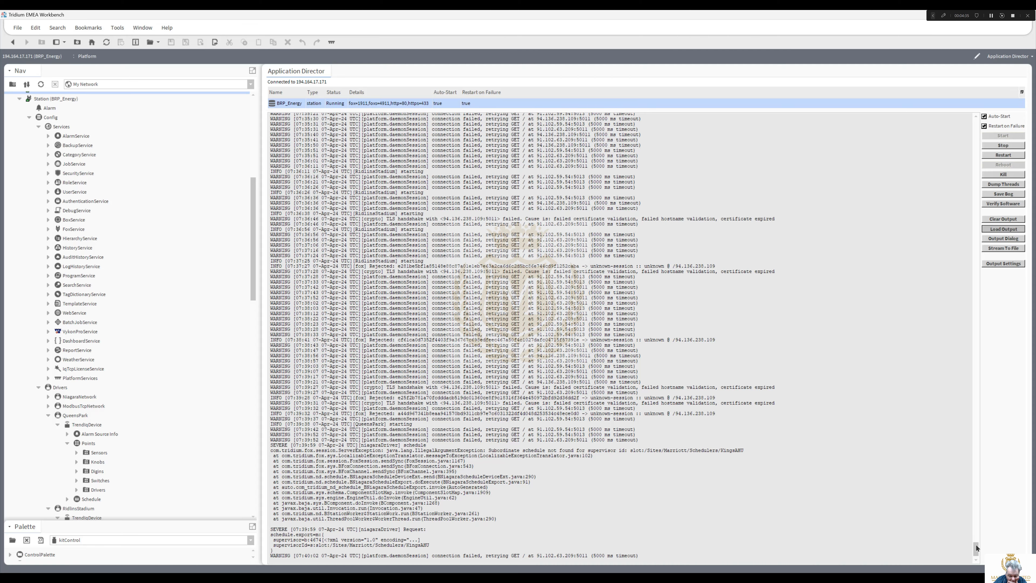
scroll(down, 3)
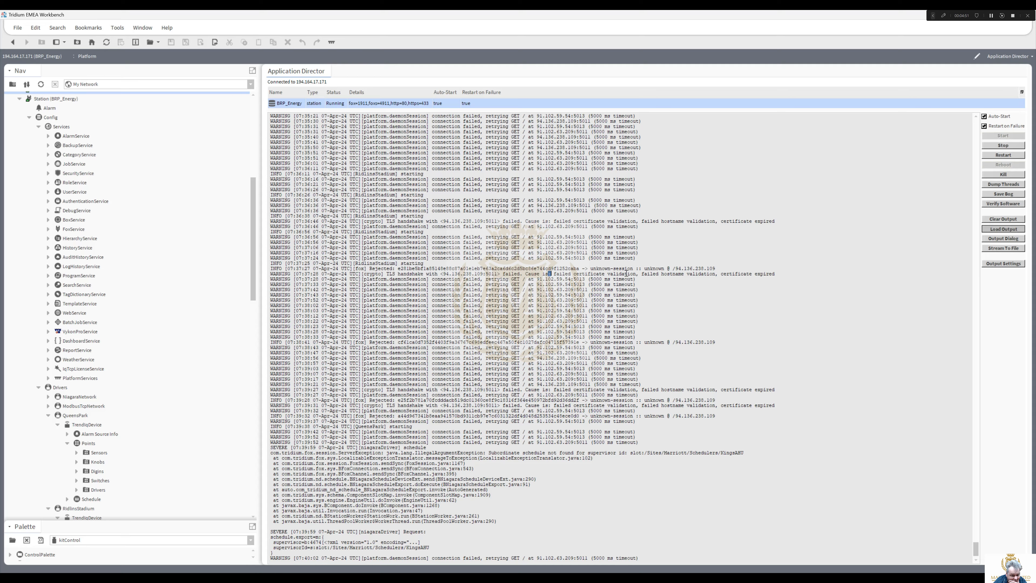
drag(551, 274, 774, 273)
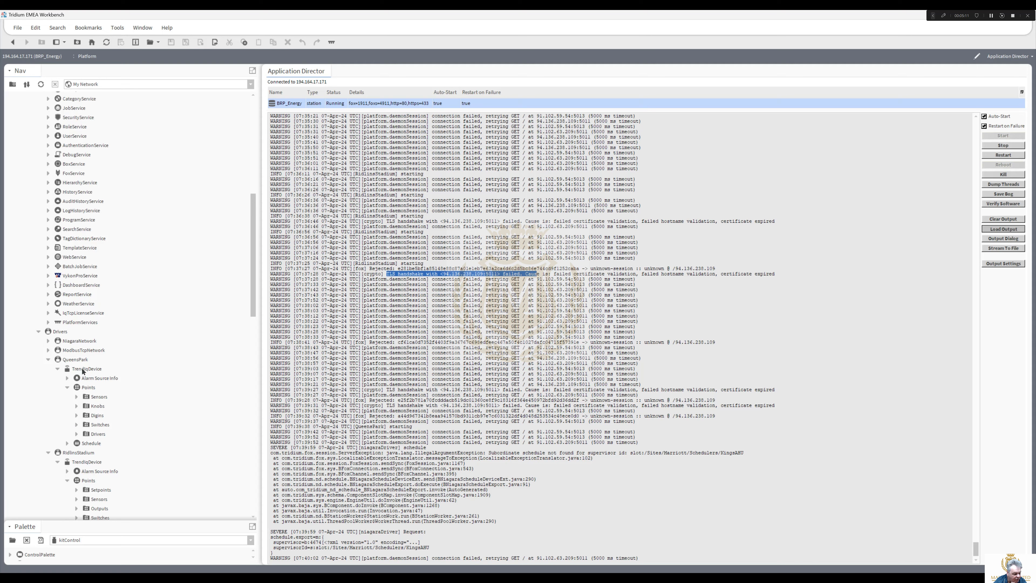
Step: Check the RidlinsStadium TrendIqDevice property sheet, then return to the Application Director log
click(86, 461)
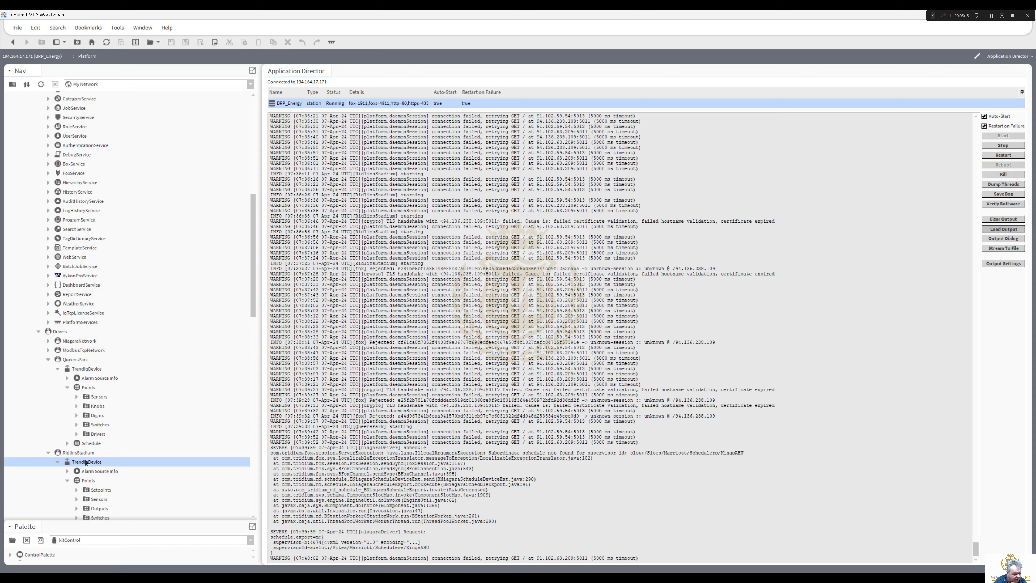
right_click(79, 462)
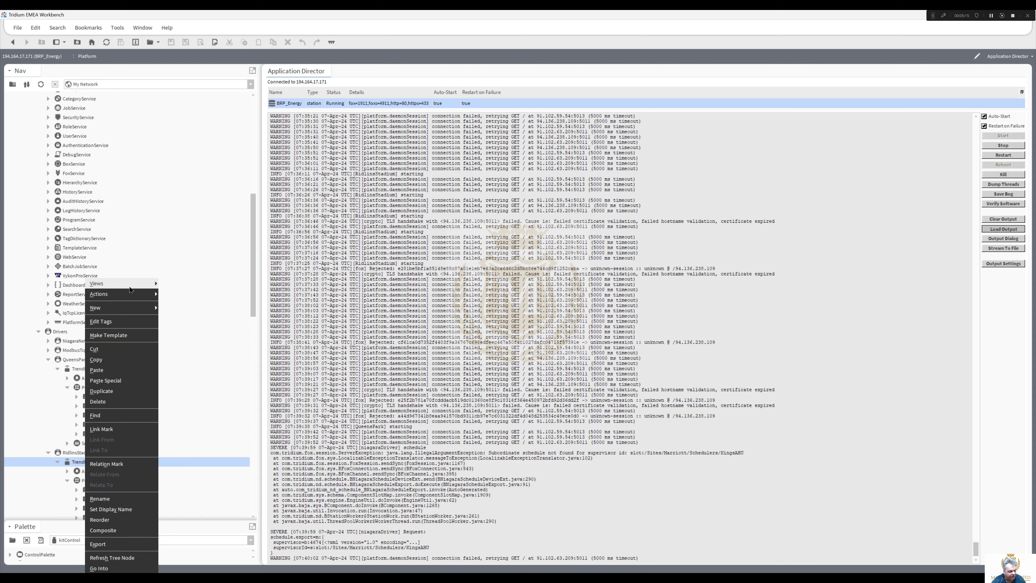
mouse_move(96, 283)
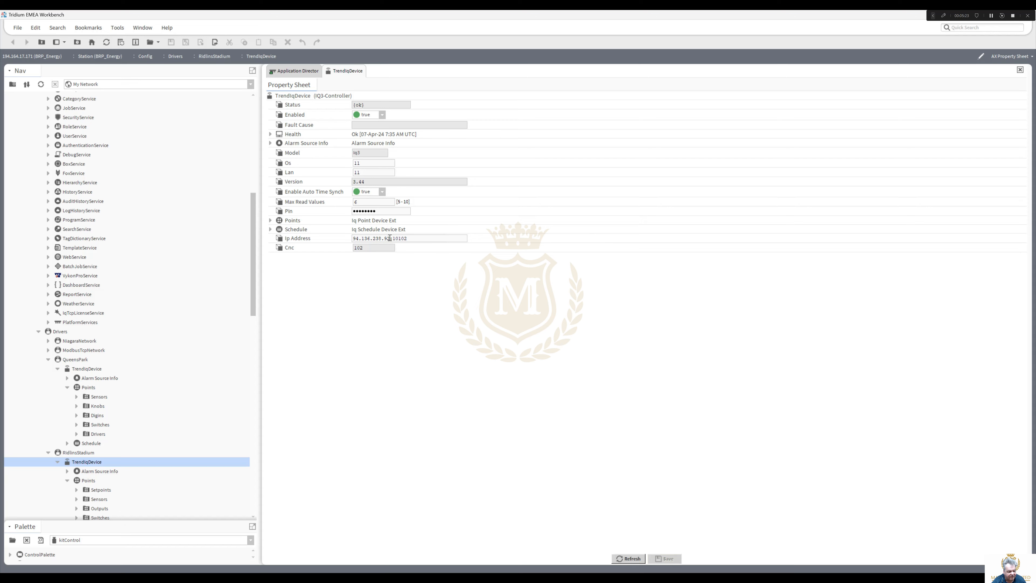
click(295, 71)
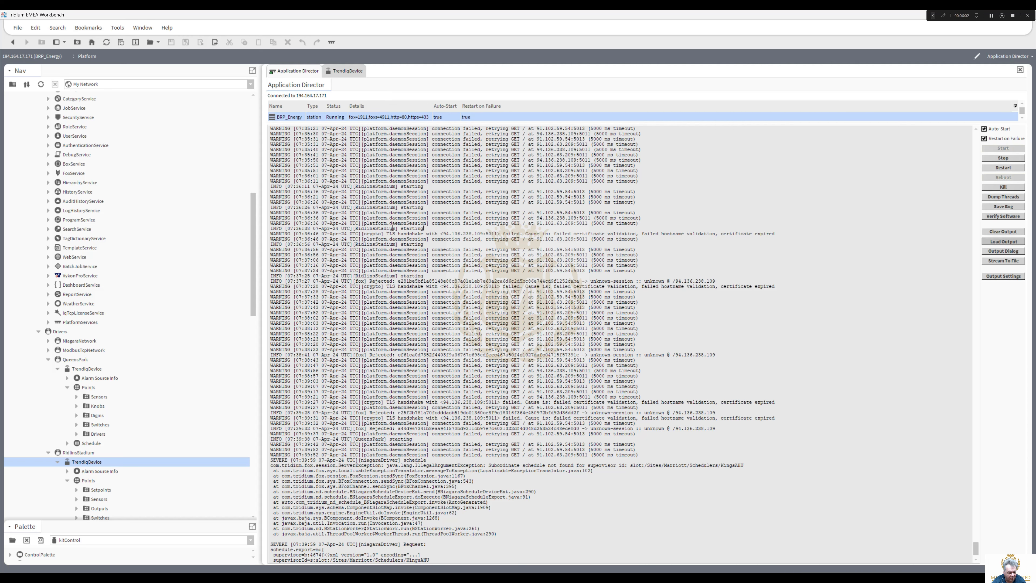
click(347, 229)
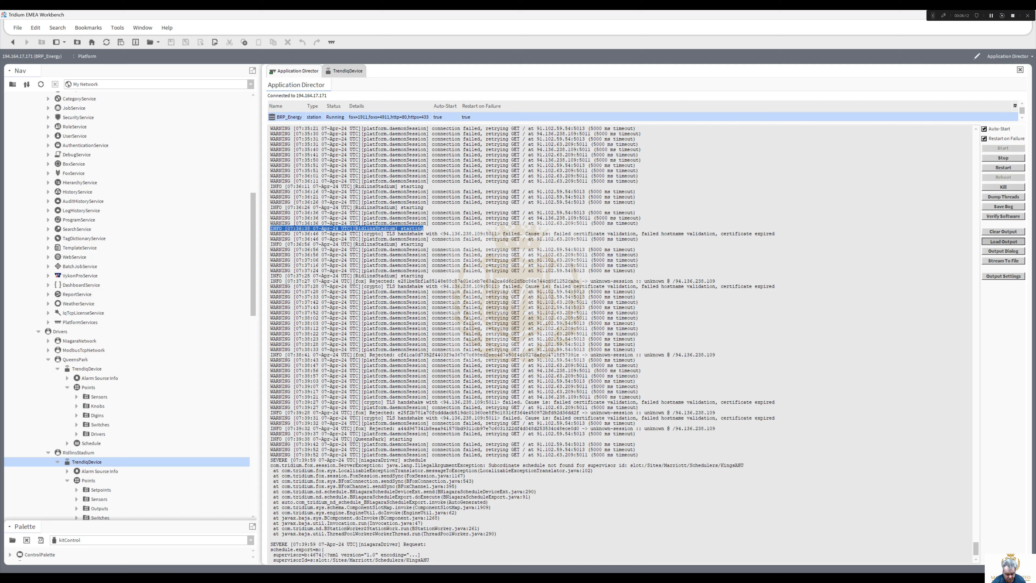
mouse_move(606, 512)
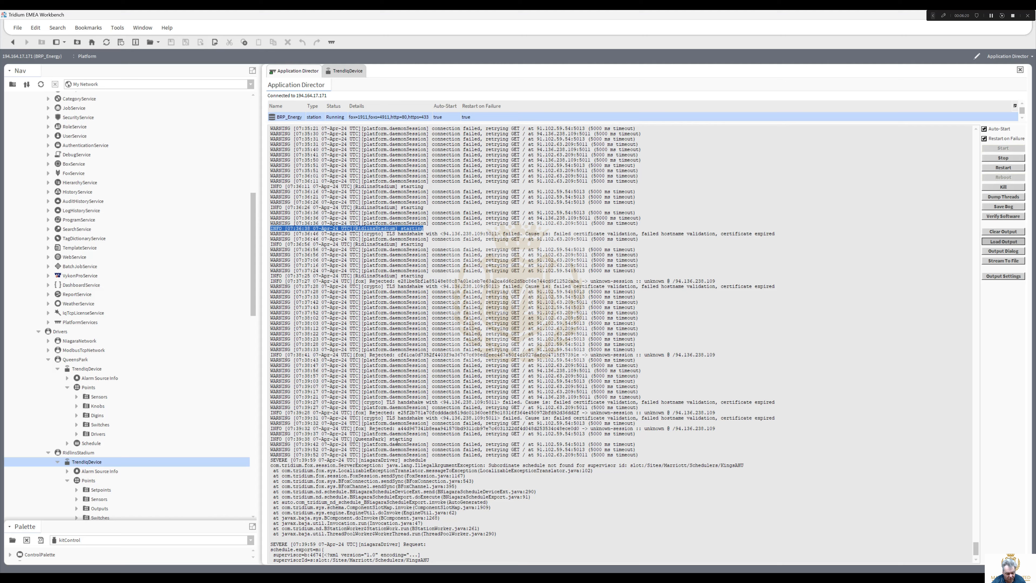
mouse_move(747, 236)
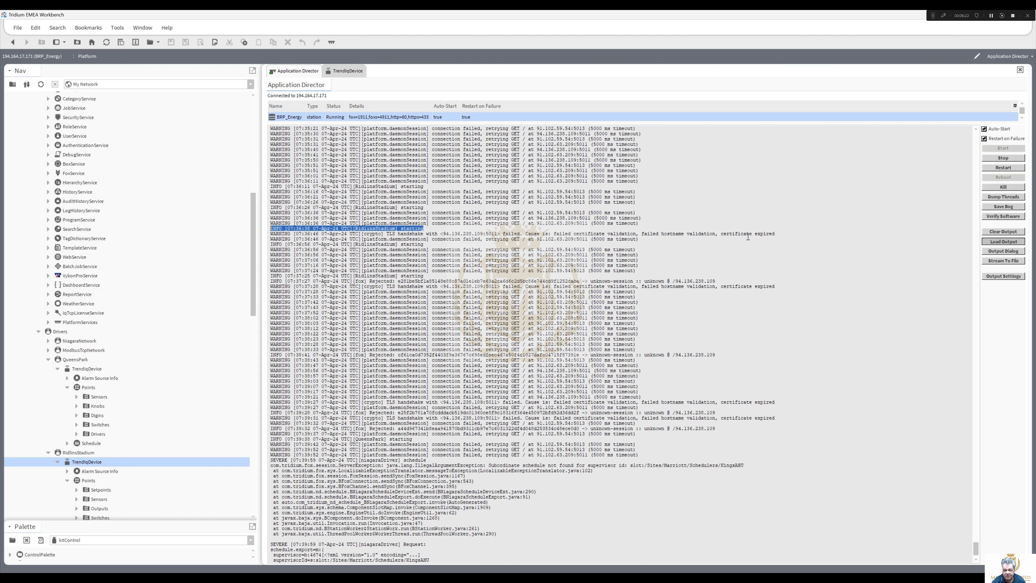